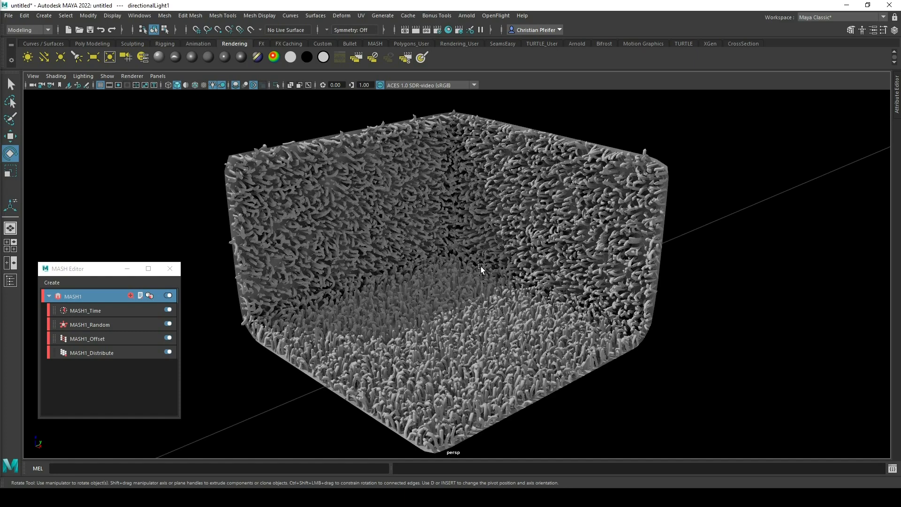
Step: Orbit the view around the floor-and-corner base mesh
{"action": "left_click_drag", "start_coordinate": [480, 269], "coordinate": [556, 291]}
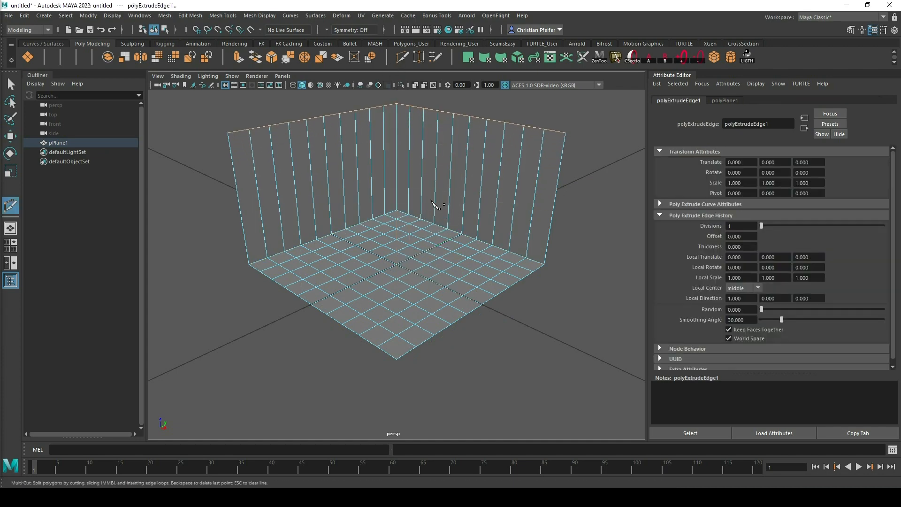
Step: Bevel the corner edges of pPlane1 into a curved backdrop via the marking menu
{"action": "right_click", "coordinate": [411, 195]}
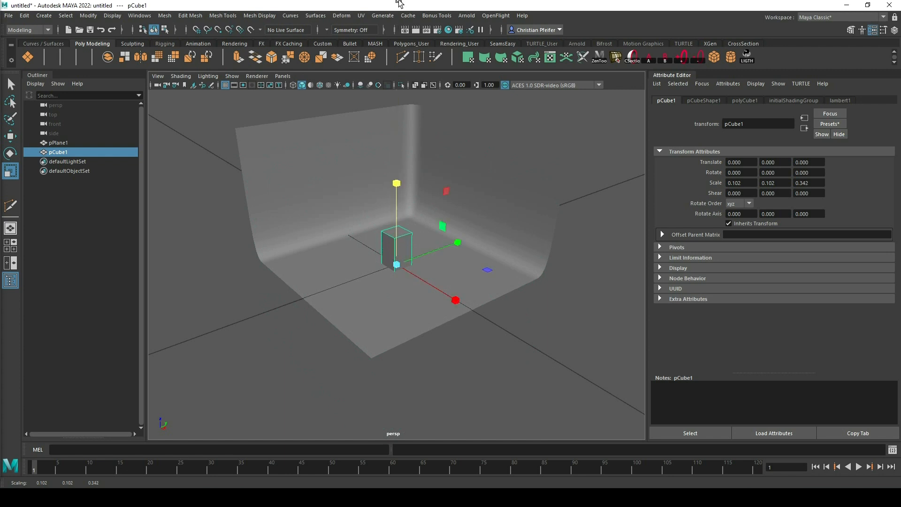
Step: Move the thin box along the floor and subdivide it into sections in the Attribute Editor
{"action": "left_click_drag", "start_coordinate": [395, 265], "coordinate": [493, 316]}
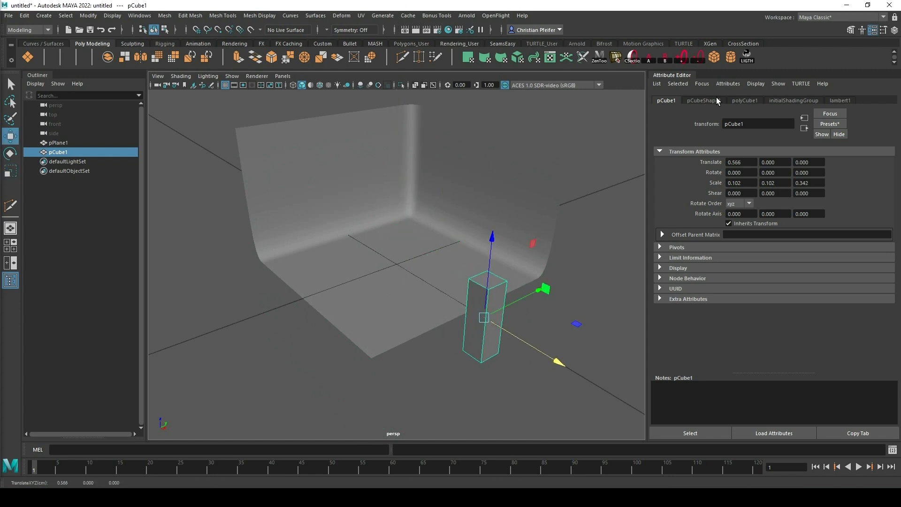
{"action": "left_click", "coordinate": [744, 100]}
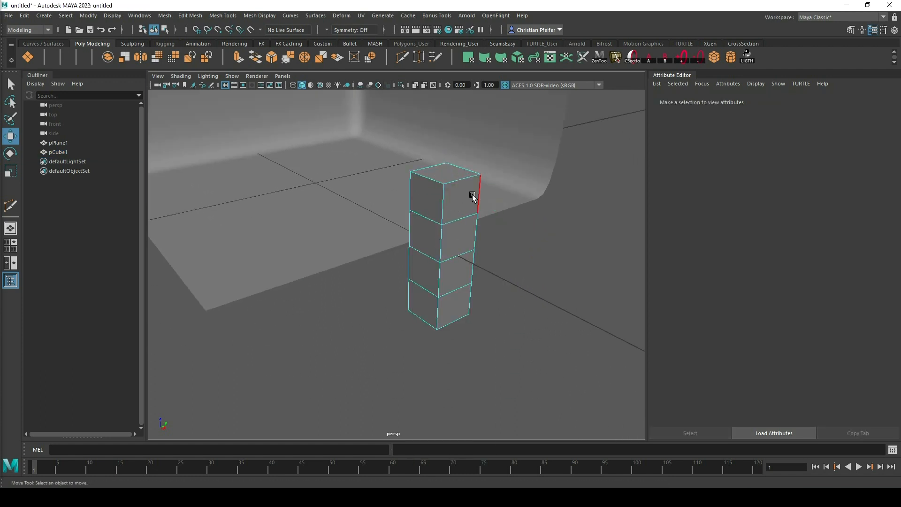
{"action": "left_click_drag", "start_coordinate": [473, 198], "coordinate": [440, 235]}
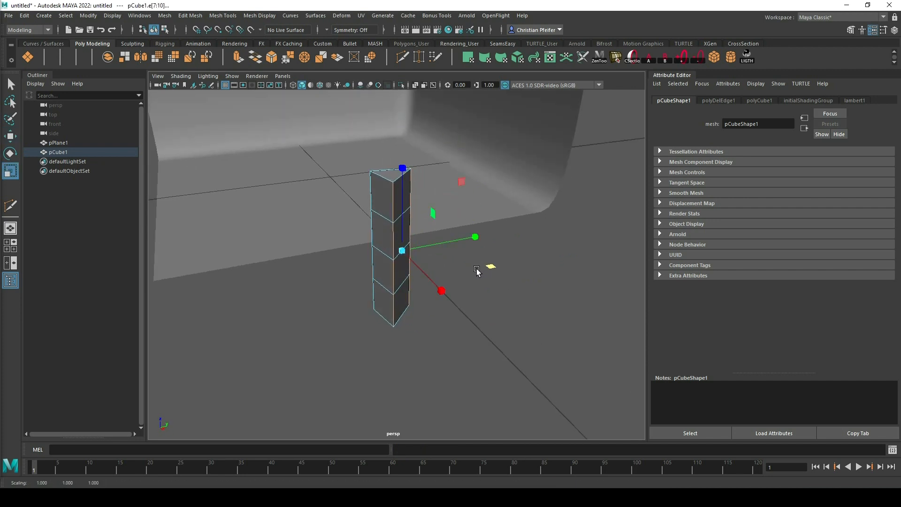
Step: Poke the strand's top face into a pointed tip, then clear the selection
{"action": "left_click_drag", "start_coordinate": [477, 273], "coordinate": [480, 360]}
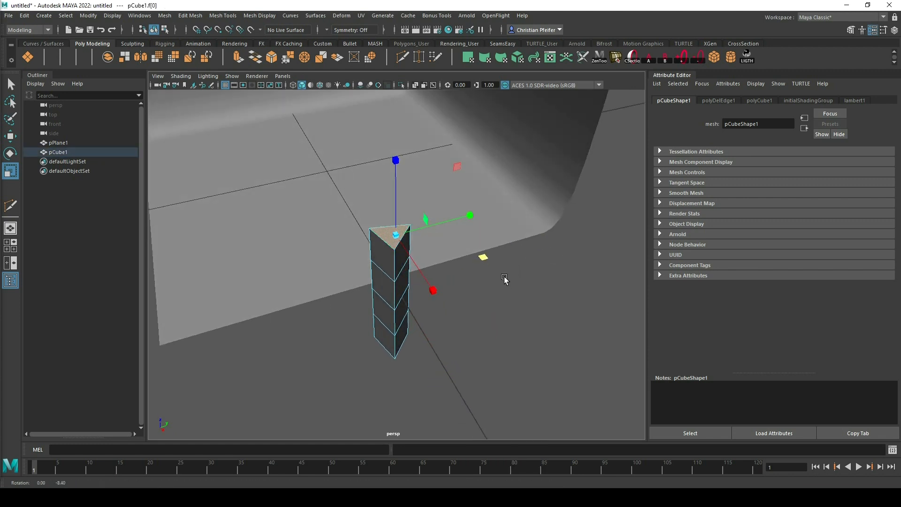
{"action": "left_click", "coordinate": [164, 16]}
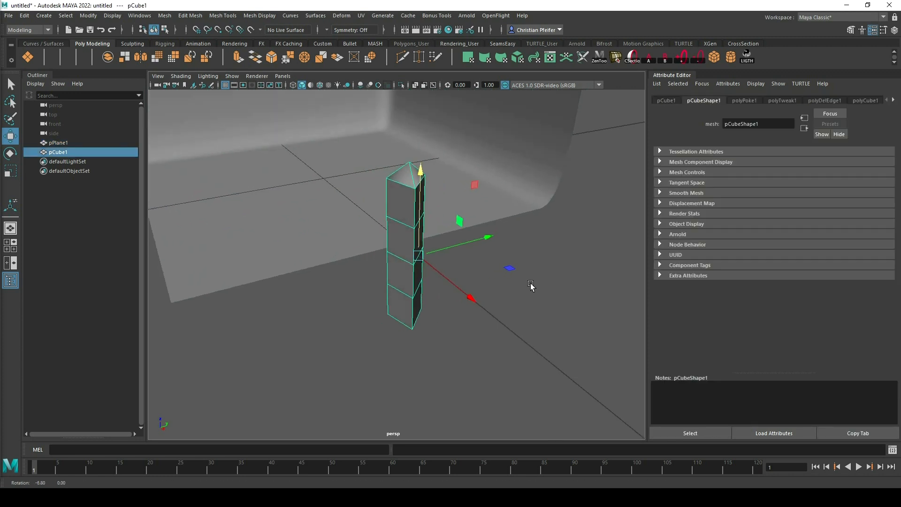
{"action": "left_click", "coordinate": [259, 16]}
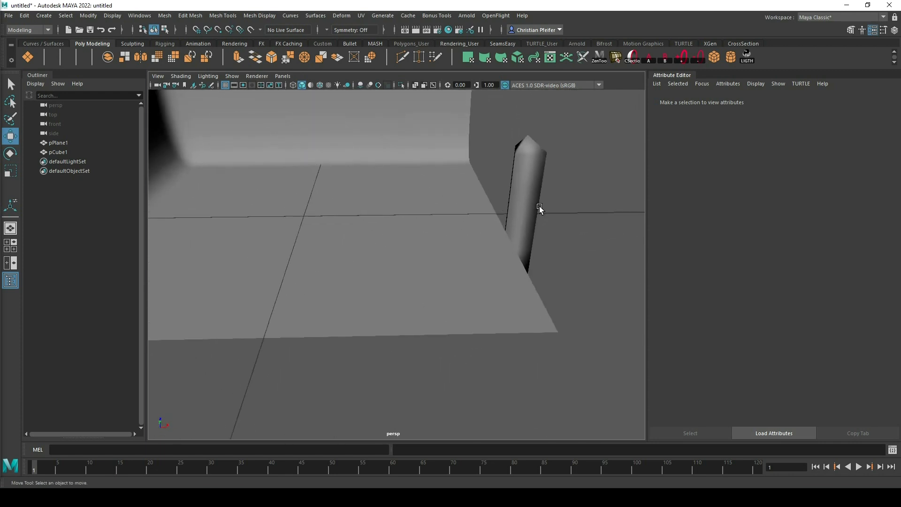
Step: Orbit around the strand and select it for soft-edge shading
{"action": "left_click_drag", "start_coordinate": [539, 208], "coordinate": [528, 244]}
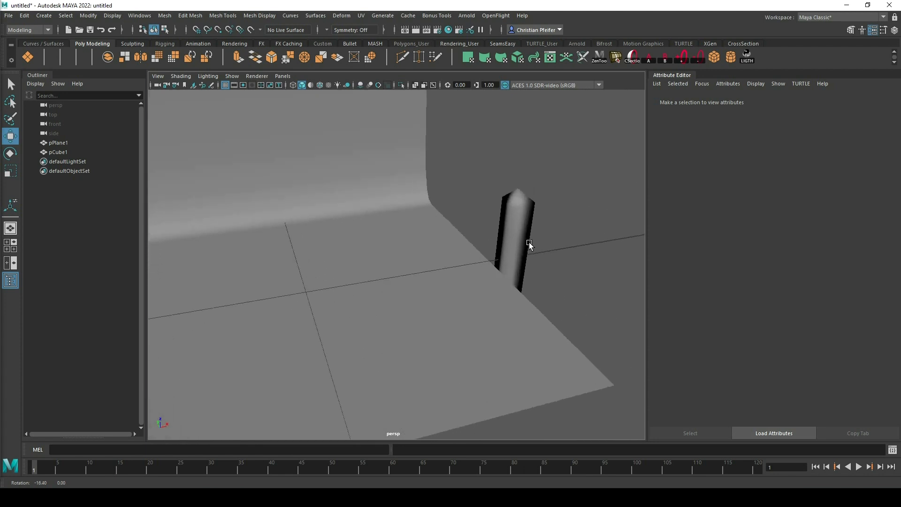
{"action": "left_click", "coordinate": [259, 16]}
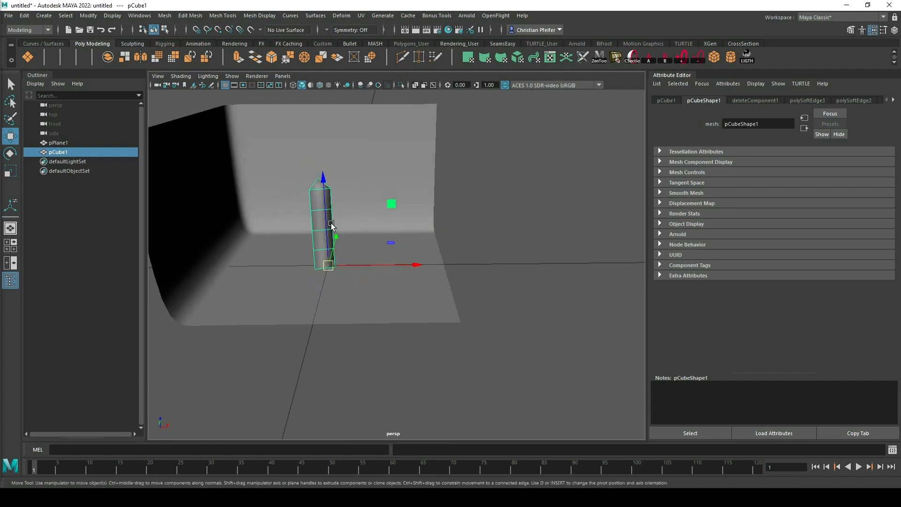
Step: Scale the strand down, freeze its transforms, and rename the objects CARPET and CARPET_MODULE
{"action": "left_click", "coordinate": [87, 16]}
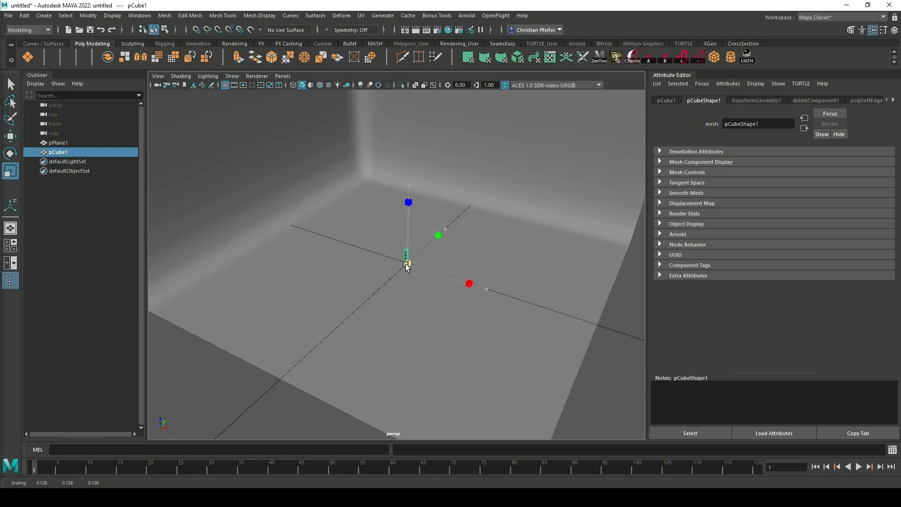
{"action": "left_click", "coordinate": [87, 16]}
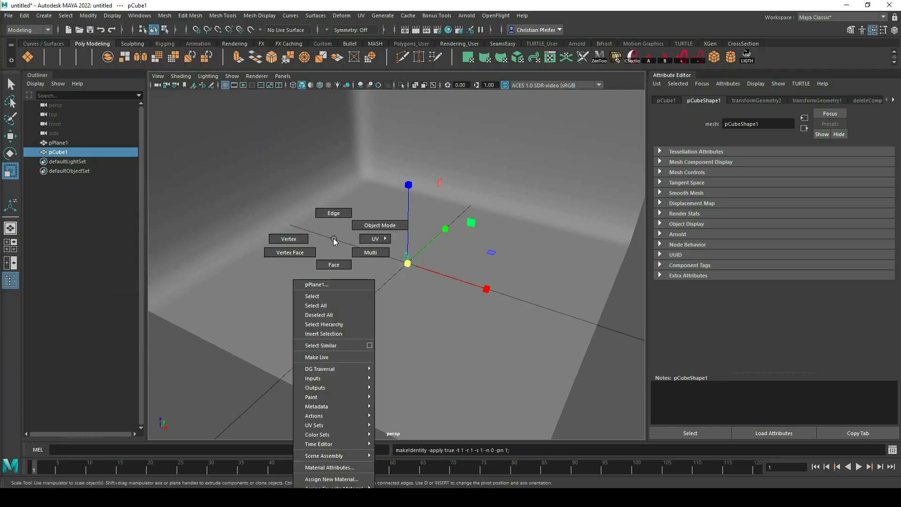
{"action": "double_click", "coordinate": [58, 152]}
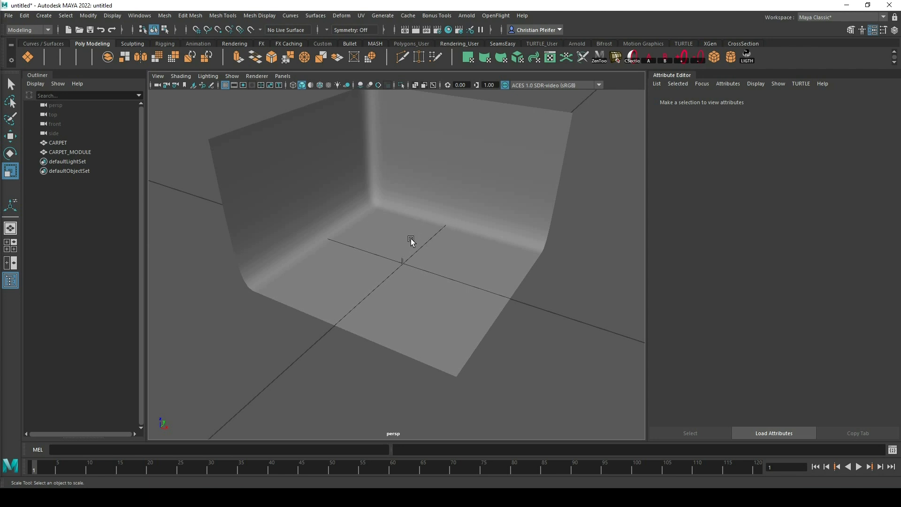
Step: Set MASH1_Distribute's Distribution Type to Mesh with CARPETShape as input
{"action": "left_click", "coordinate": [70, 152]}
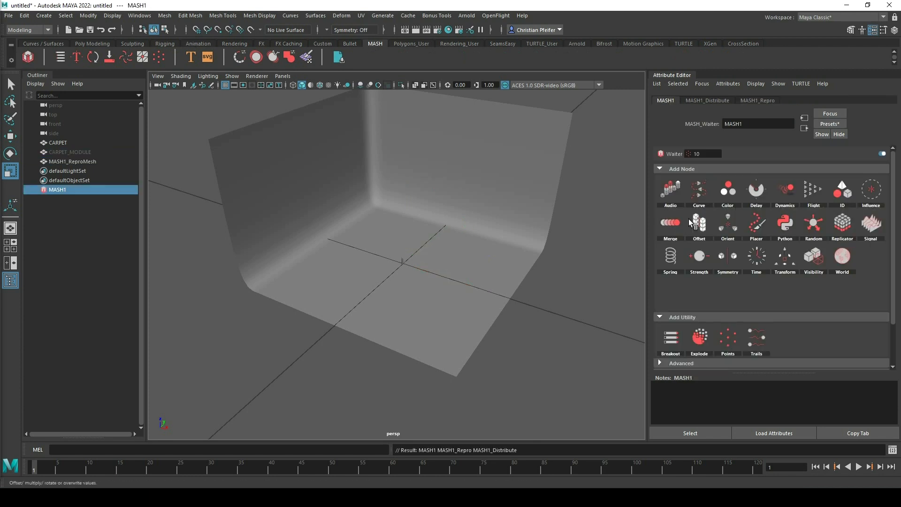
{"action": "left_click", "coordinate": [708, 101]}
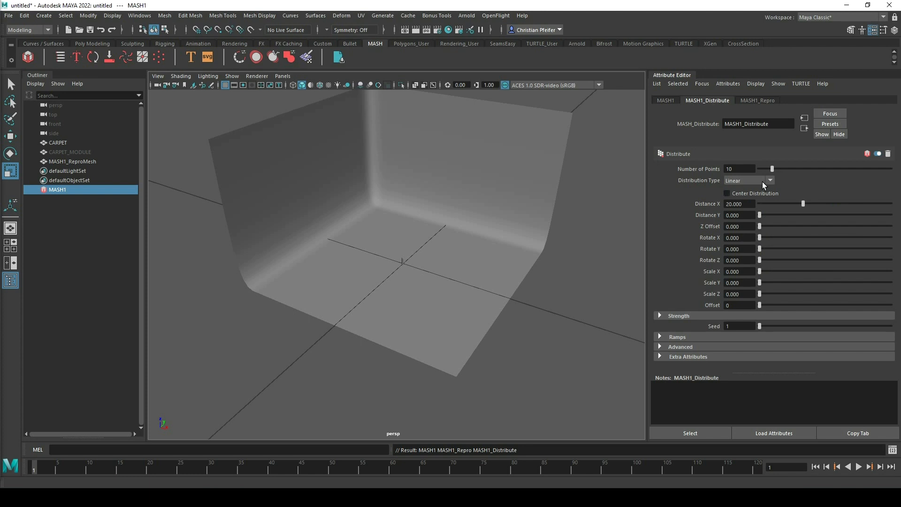
{"action": "left_click", "coordinate": [747, 180]}
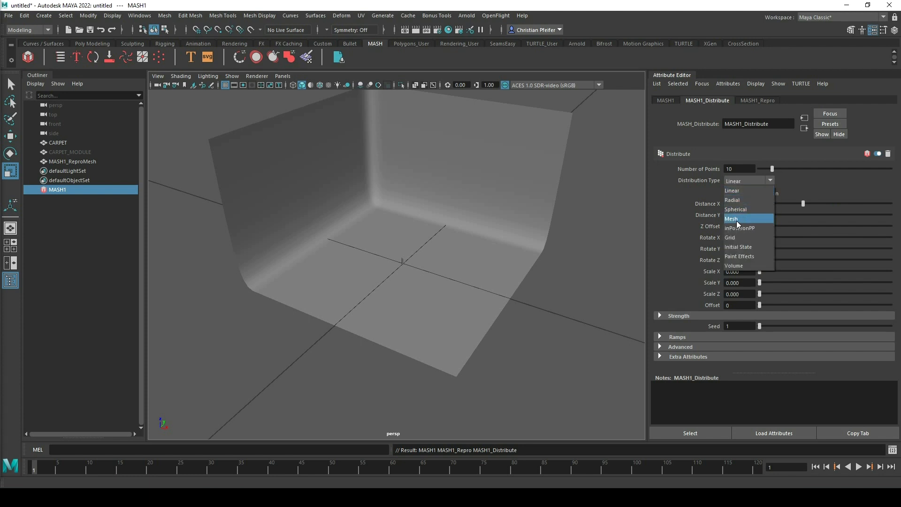
{"action": "left_click", "coordinate": [733, 219]}
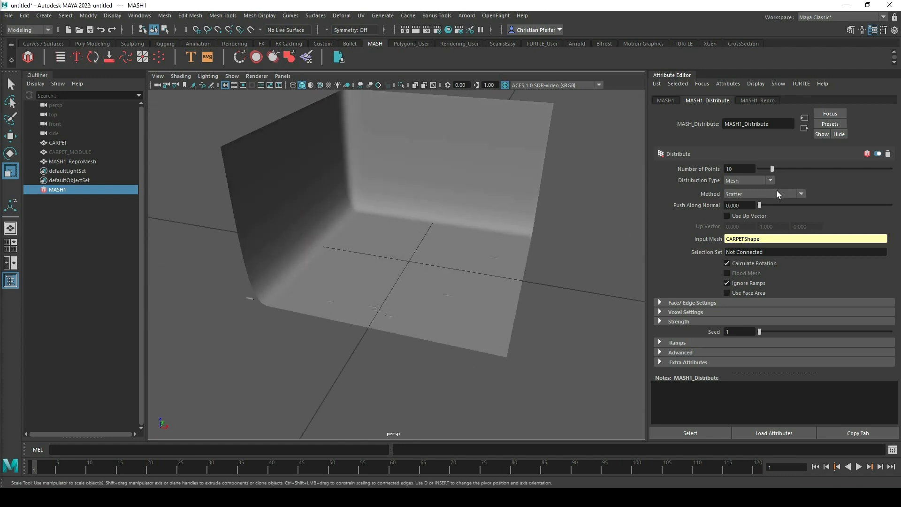
Step: Set the mesh distribution method to Random Vertex with Flood Mesh enabled
{"action": "left_click", "coordinate": [800, 193]}
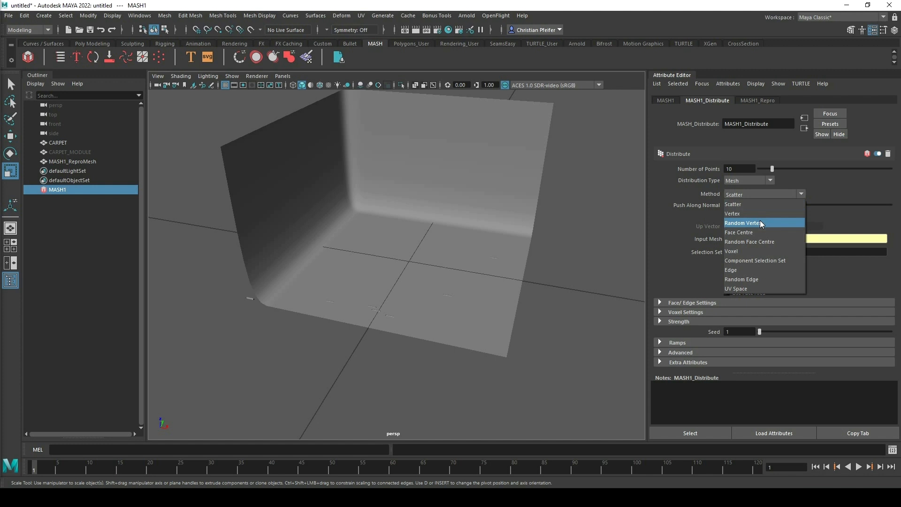
{"action": "left_click", "coordinate": [741, 224]}
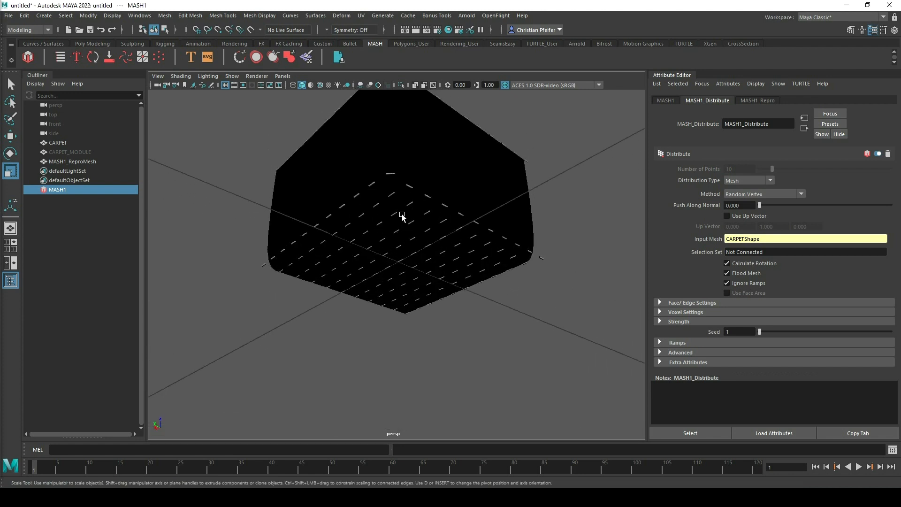
{"action": "mouse_move", "coordinate": [417, 214]}
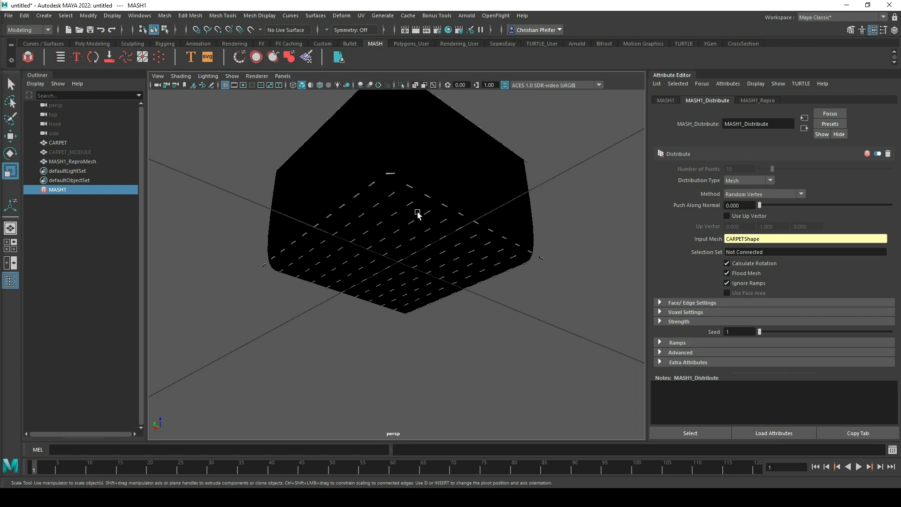
Step: Orbit around the strand-covered carpet and select the CARPET mesh to inspect it
{"action": "left_click_drag", "start_coordinate": [417, 214], "coordinate": [463, 204]}
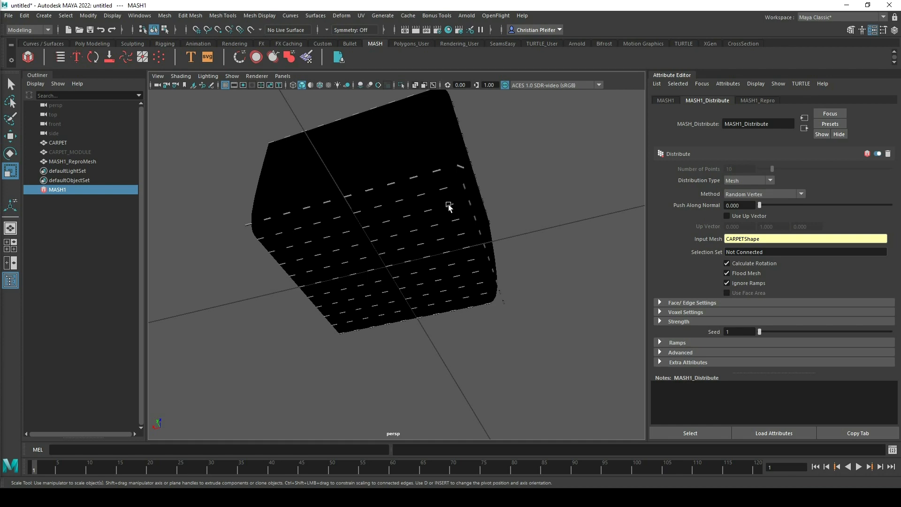
{"action": "left_click", "coordinate": [59, 143]}
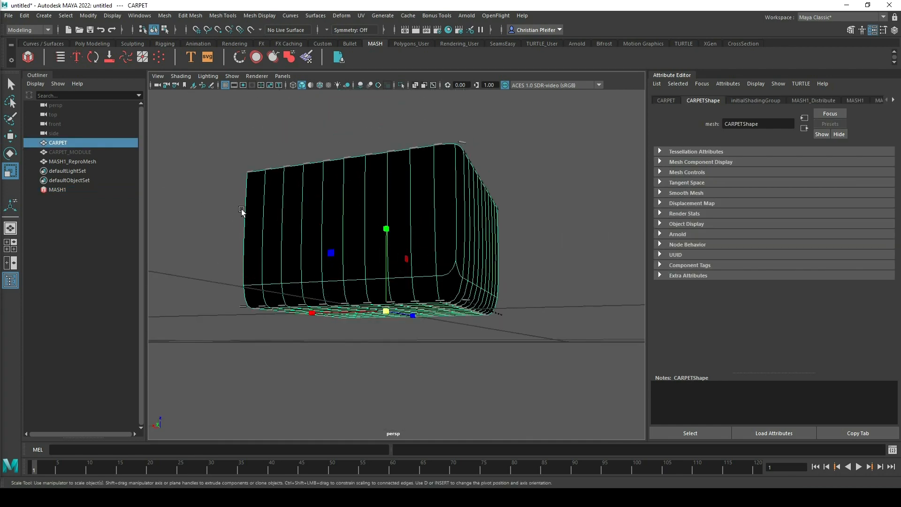
{"action": "left_click_drag", "start_coordinate": [242, 209], "coordinate": [433, 220]}
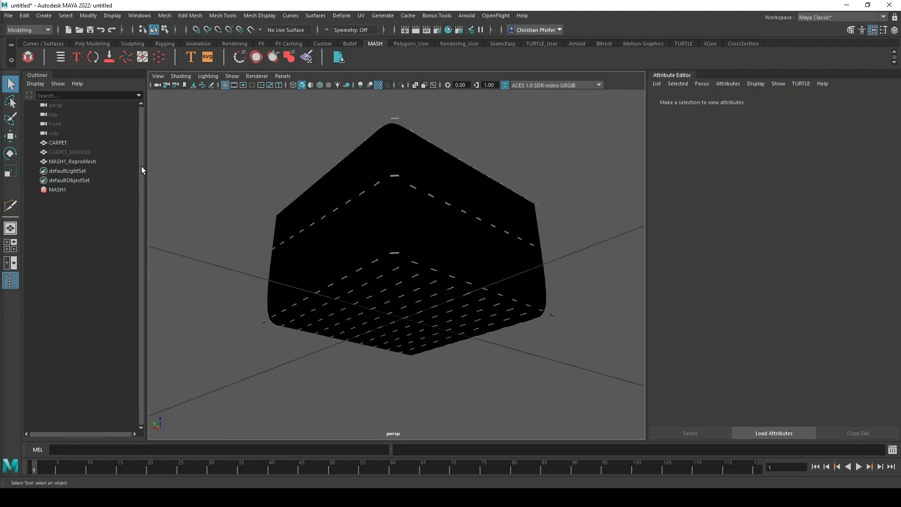
Step: Switch MASH1_Distribute to the Voxel method and expand its Voxel Settings
{"action": "left_click", "coordinate": [58, 189]}
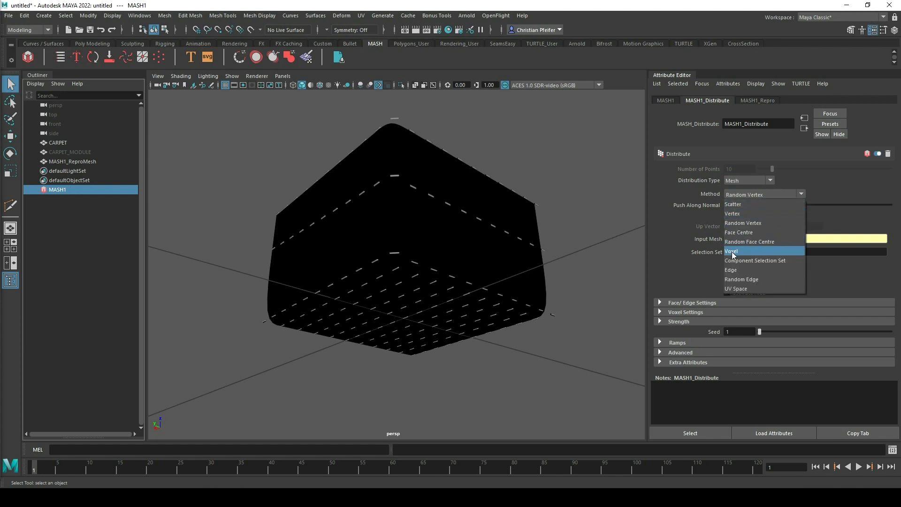
{"action": "left_click", "coordinate": [734, 251]}
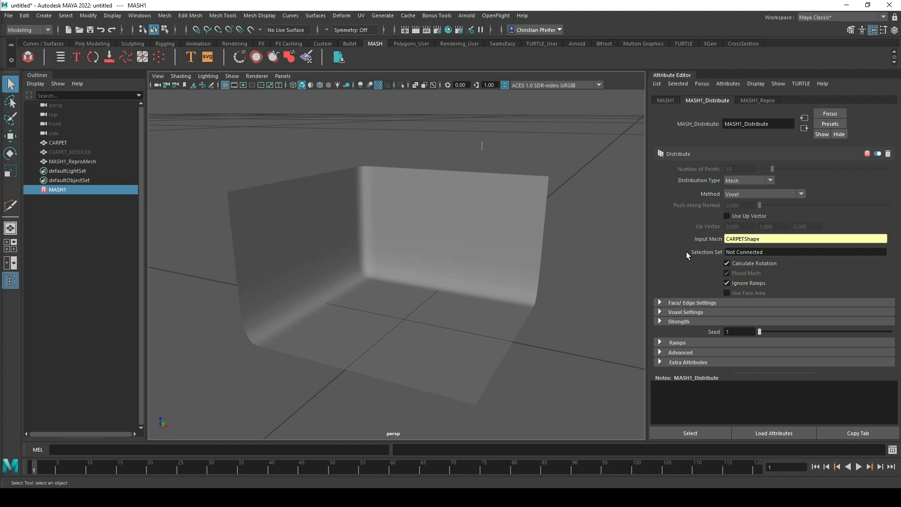
{"action": "left_click", "coordinate": [685, 256]}
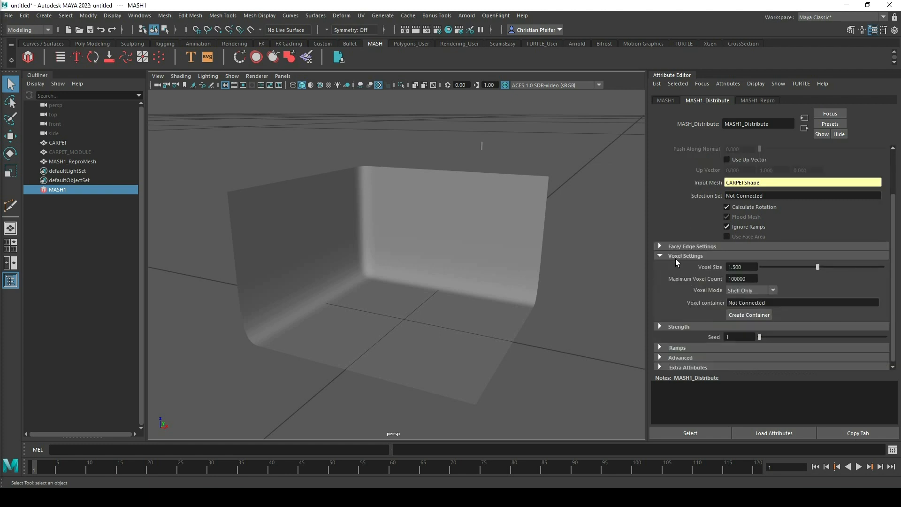
Step: Lower the voxel size to 0.100 for a denser strand grid across the carpet shell
{"action": "left_click_drag", "start_coordinate": [818, 266], "coordinate": [801, 266]}
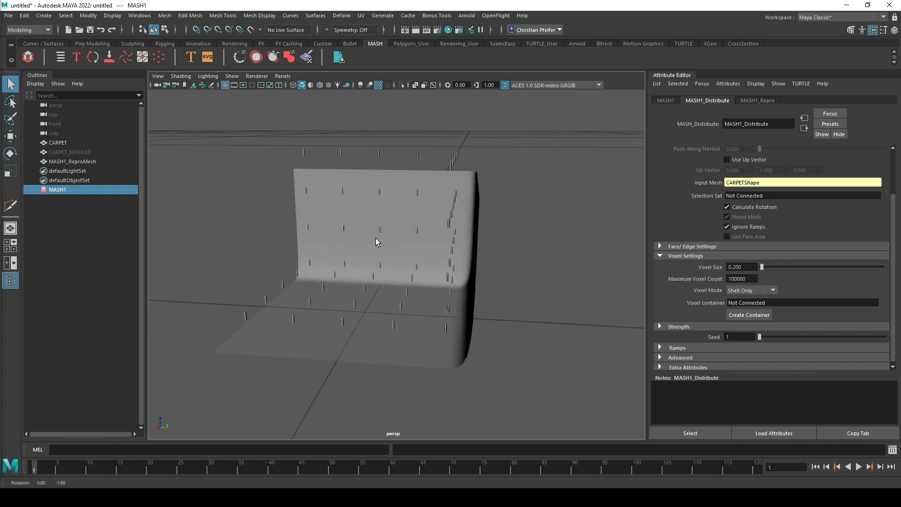
{"action": "left_click_drag", "start_coordinate": [376, 241], "coordinate": [496, 210]}
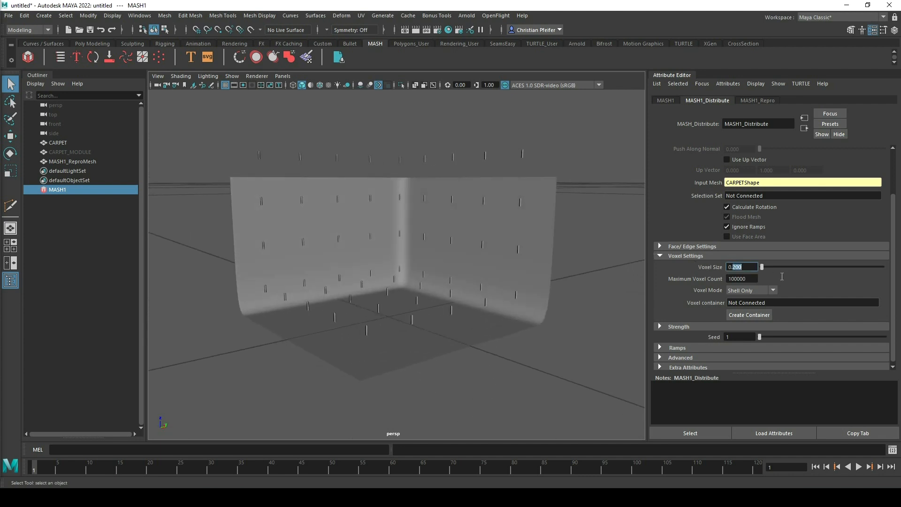
{"action": "type", "text": "0.100"}
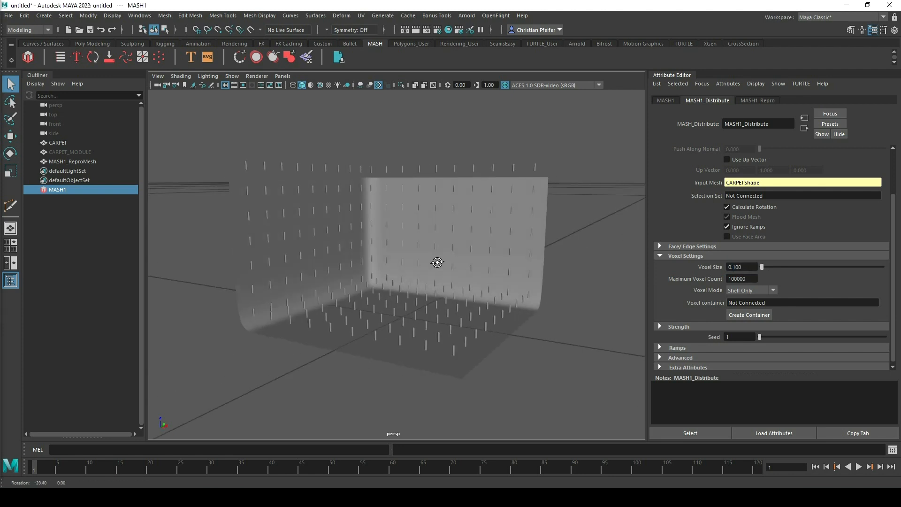
Step: Orbit to check both carpet walls from inside, then select the CARPET mesh
{"action": "left_click_drag", "start_coordinate": [436, 263], "coordinate": [398, 303]}
{"action": "type", "text": "0"}
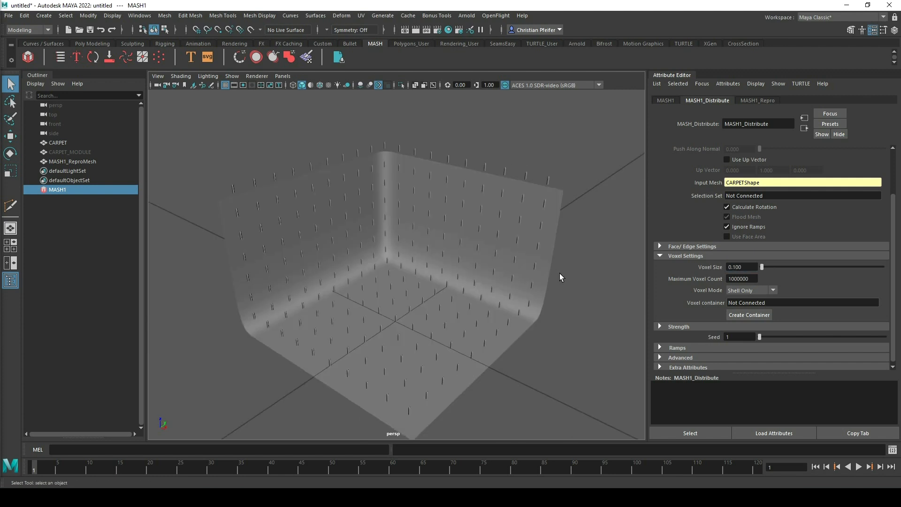
{"action": "left_click_drag", "start_coordinate": [560, 276], "coordinate": [349, 216]}
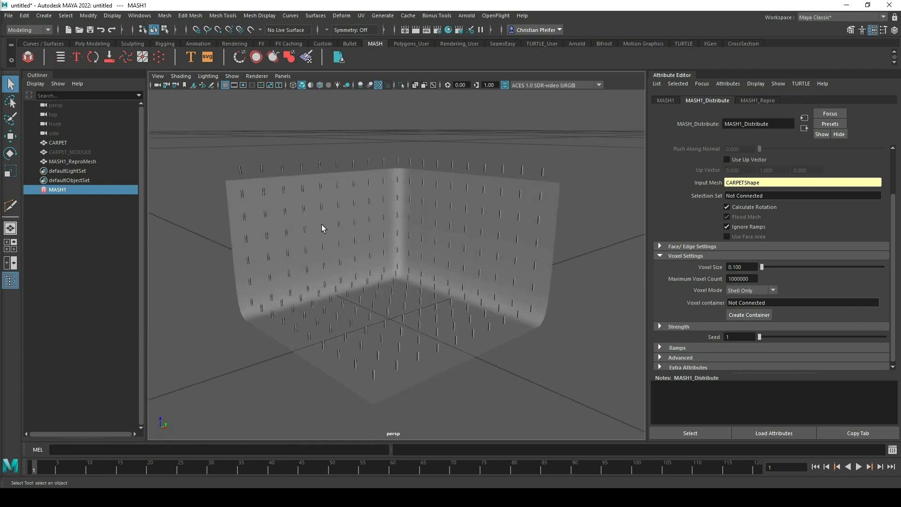
{"action": "mouse_move", "coordinate": [478, 242]}
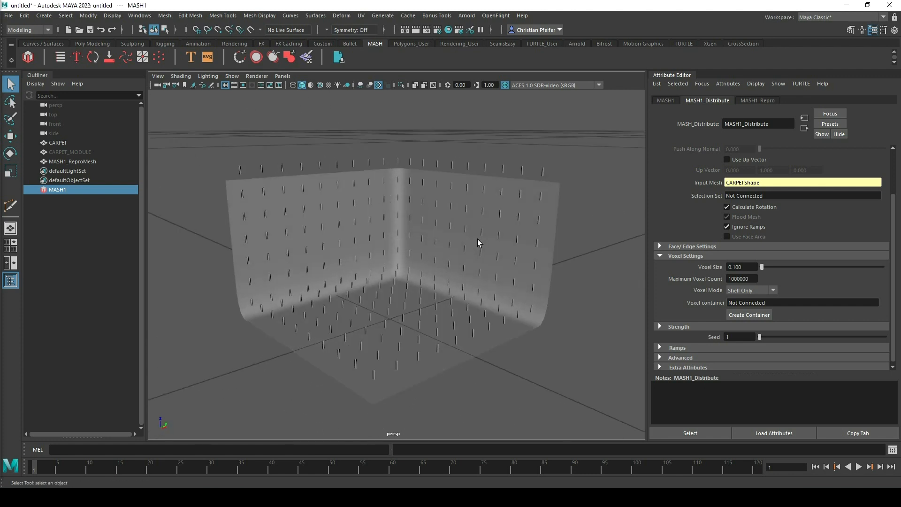
{"action": "left_click_drag", "start_coordinate": [477, 242], "coordinate": [450, 281]}
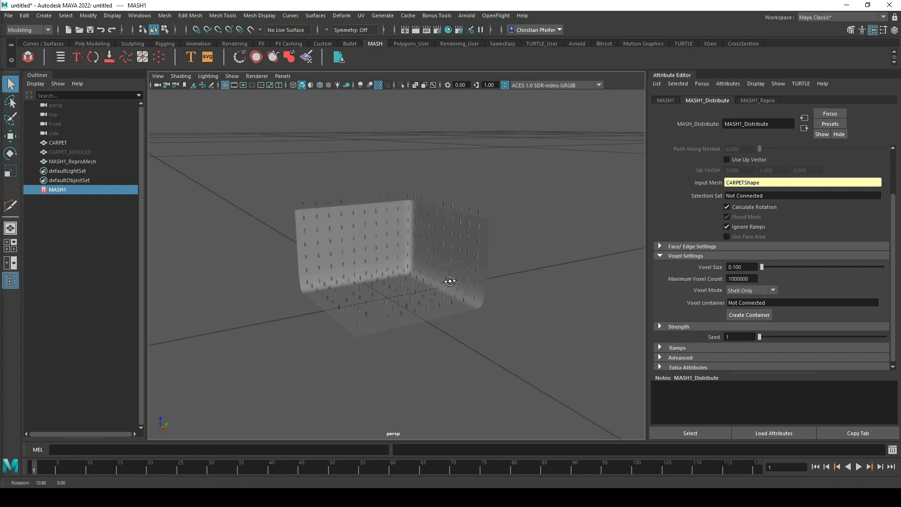
{"action": "left_click", "coordinate": [57, 143]}
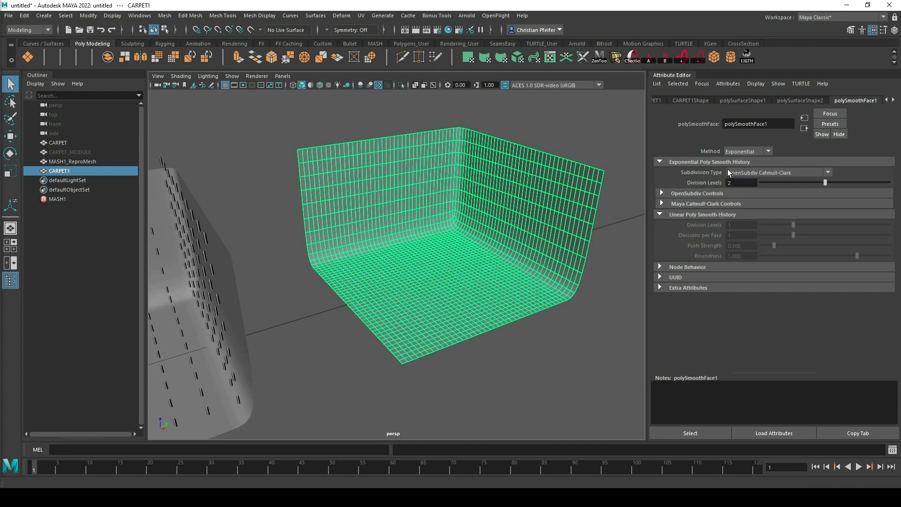
Step: Smooth the duplicate CARPET1 and show its mesh attributes
{"action": "right_click", "coordinate": [414, 205]}
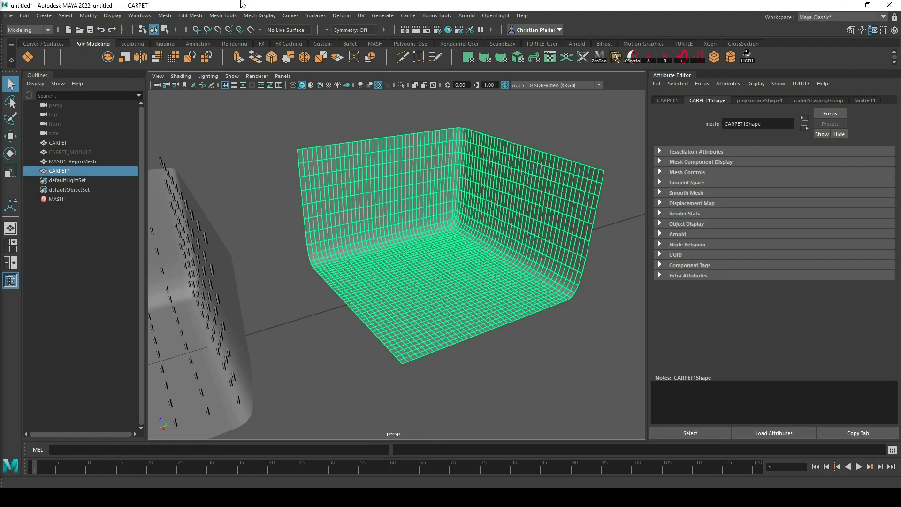
{"action": "left_click", "coordinate": [164, 16]}
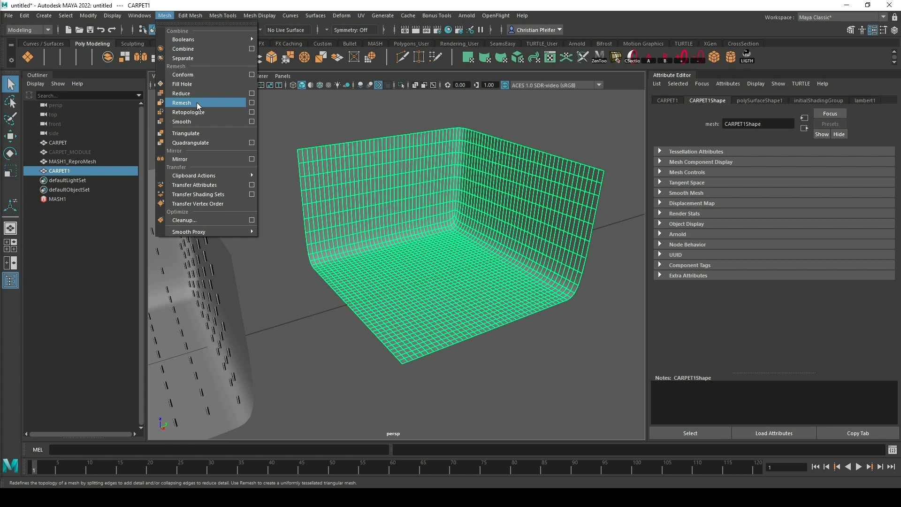
{"action": "mouse_move", "coordinate": [197, 105]}
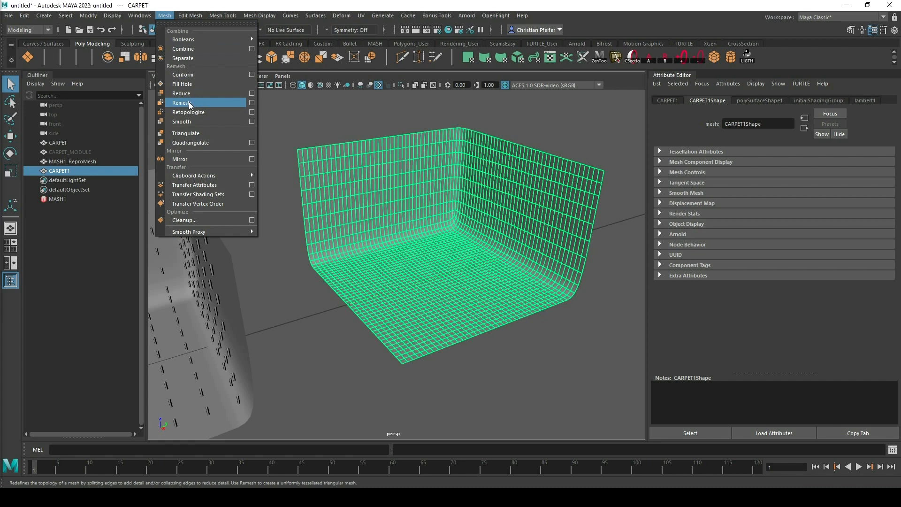
{"action": "mouse_move", "coordinate": [208, 112]}
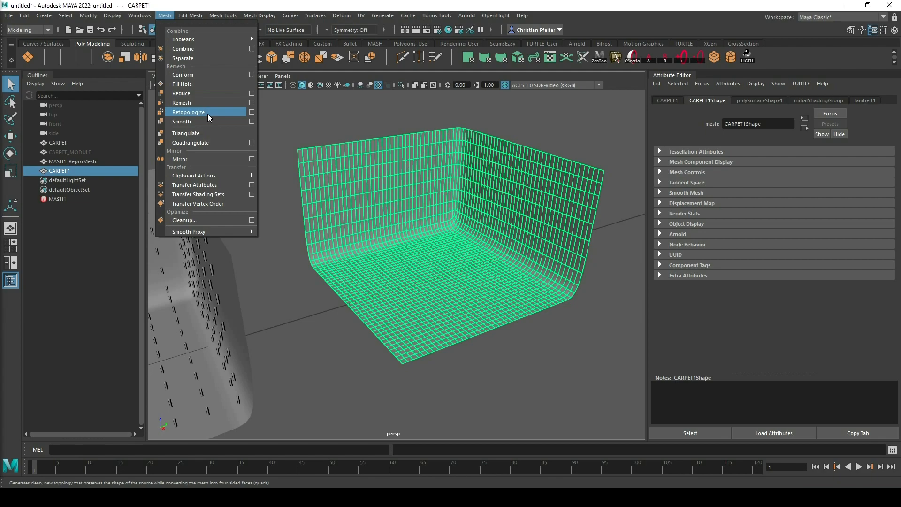
{"action": "mouse_move", "coordinate": [181, 102]}
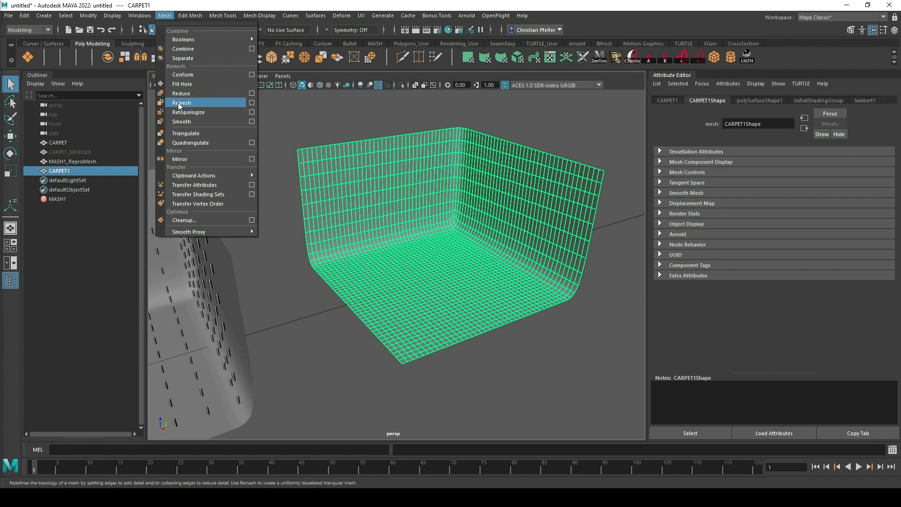
Step: Remesh the duplicate carpet CARPET1 into a dense triangulated surface
{"action": "left_click", "coordinate": [181, 102]}
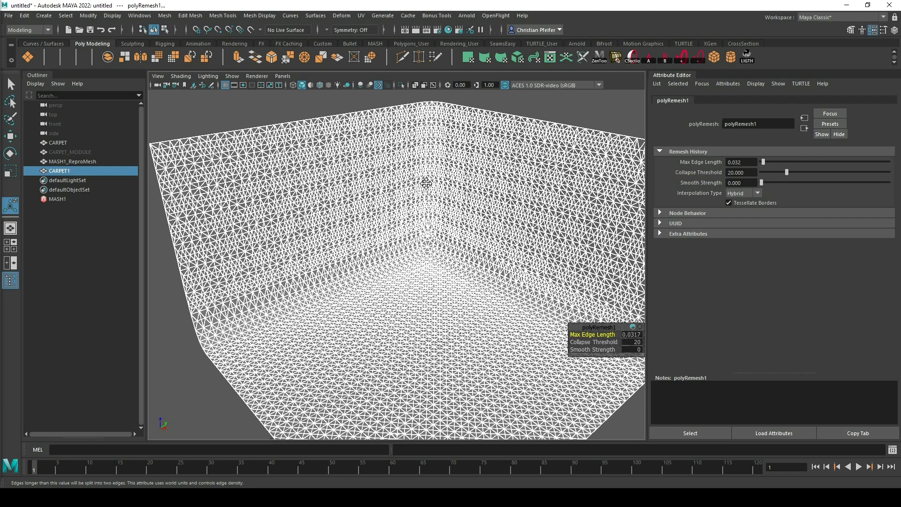
Step: Compare collapse threshold values on polyRemesh1 and leave it at 100
{"action": "left_click_drag", "start_coordinate": [427, 183], "coordinate": [400, 183]}
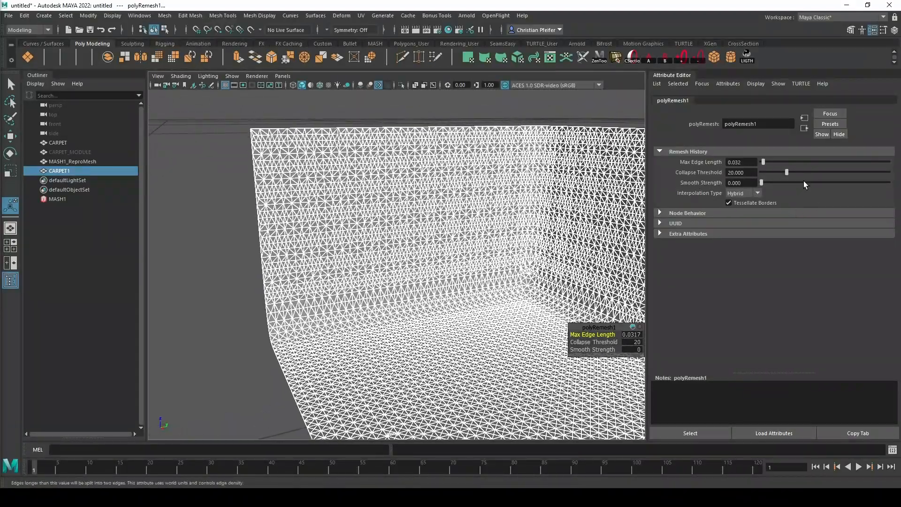
{"action": "left_click_drag", "start_coordinate": [788, 173], "coordinate": [888, 173]}
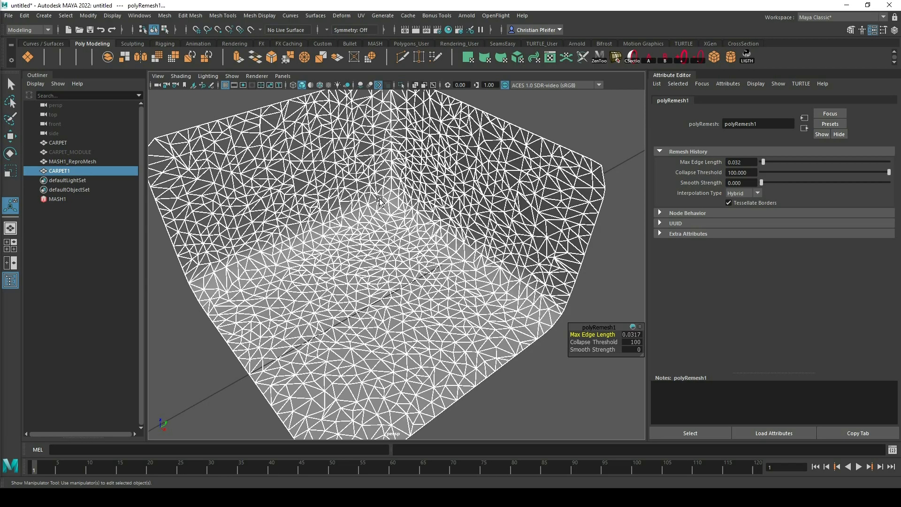
{"action": "left_click_drag", "start_coordinate": [890, 173], "coordinate": [769, 173]}
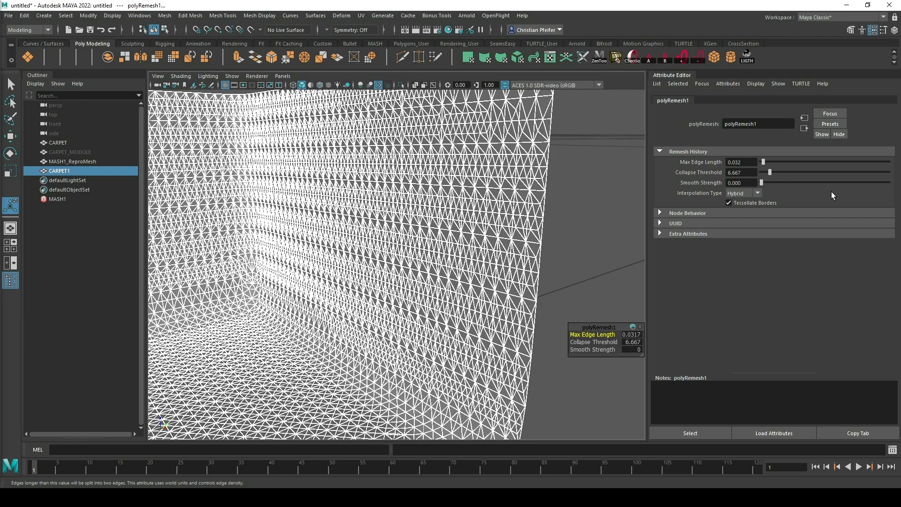
{"action": "left_click_drag", "start_coordinate": [770, 173], "coordinate": [890, 173]}
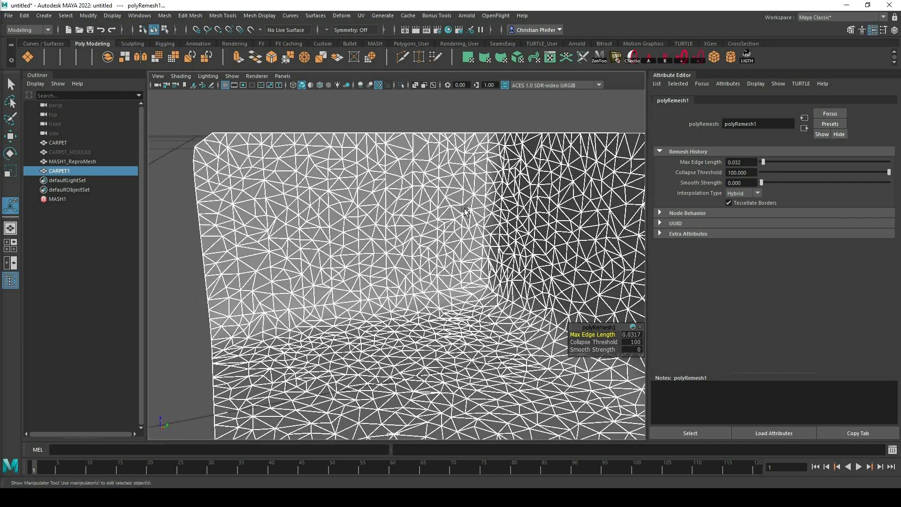
Step: Set Max Edge Length to 0.020 for finer triangles and move CARPET1 beside the original
{"action": "left_click", "coordinate": [742, 161]}
{"action": "type", "text": "0.010"}
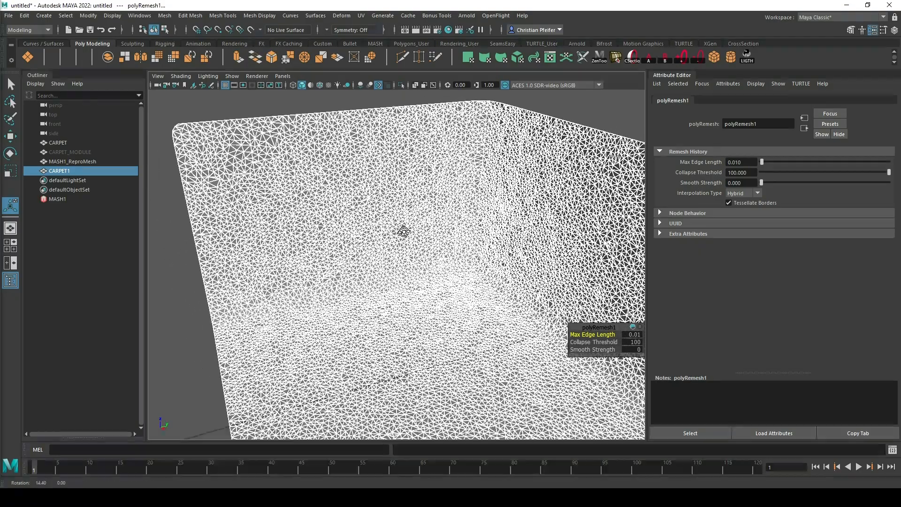
{"action": "right_click", "coordinate": [394, 235]}
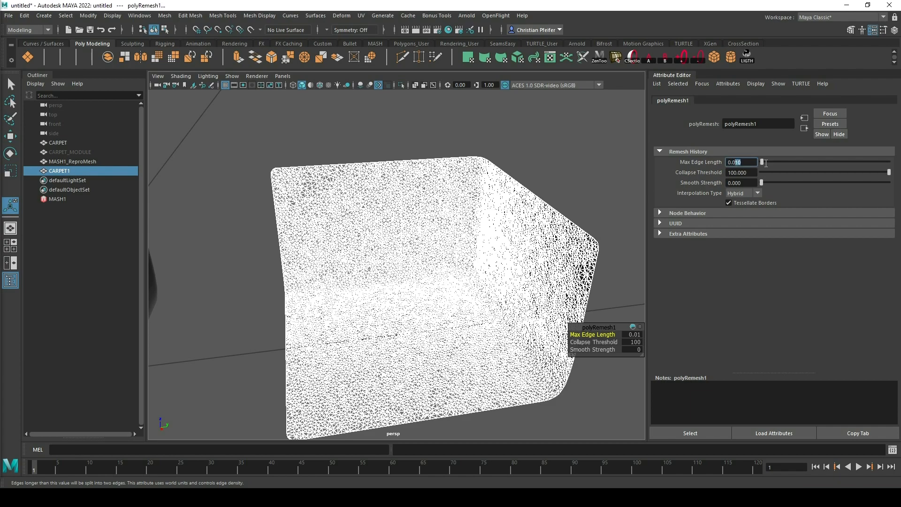
{"action": "type", "text": "0.020"}
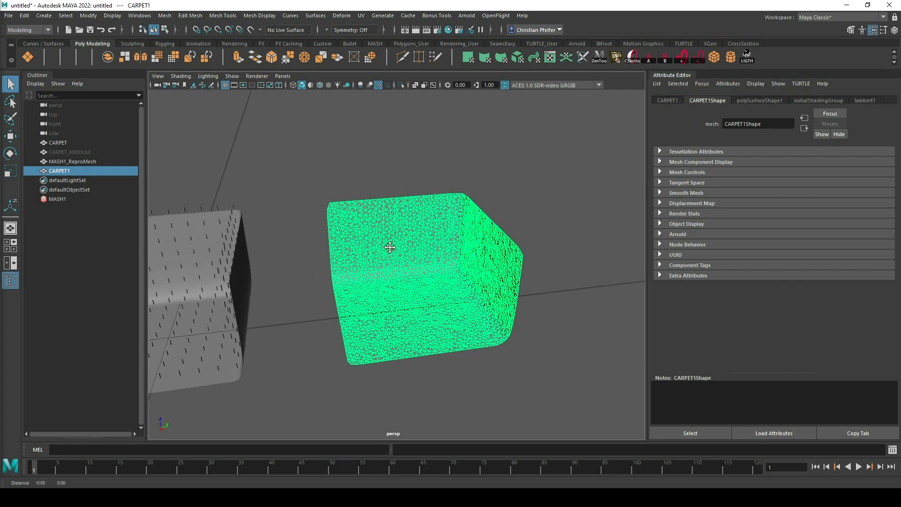
{"action": "left_click_drag", "start_coordinate": [391, 247], "coordinate": [377, 156]}
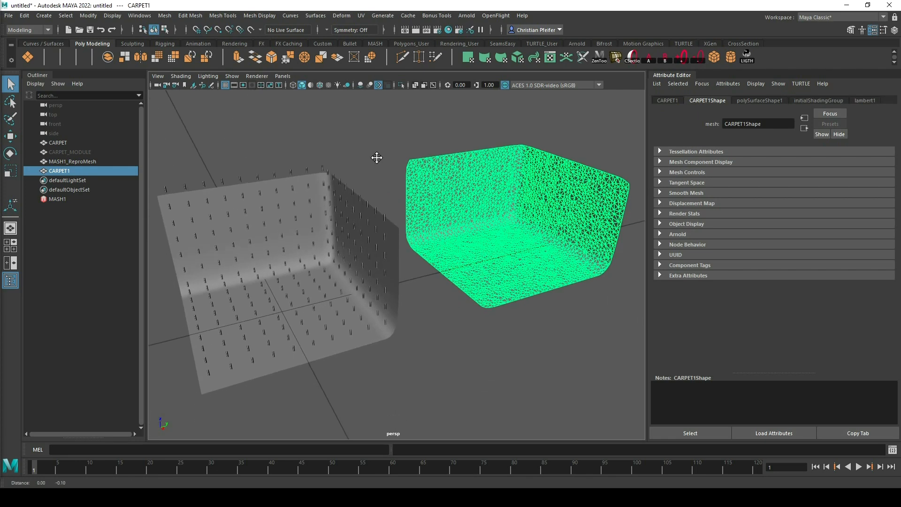
Step: Select MASH1 and make CARPET1Shape the Distribute node's input mesh
{"action": "left_click", "coordinate": [57, 198]}
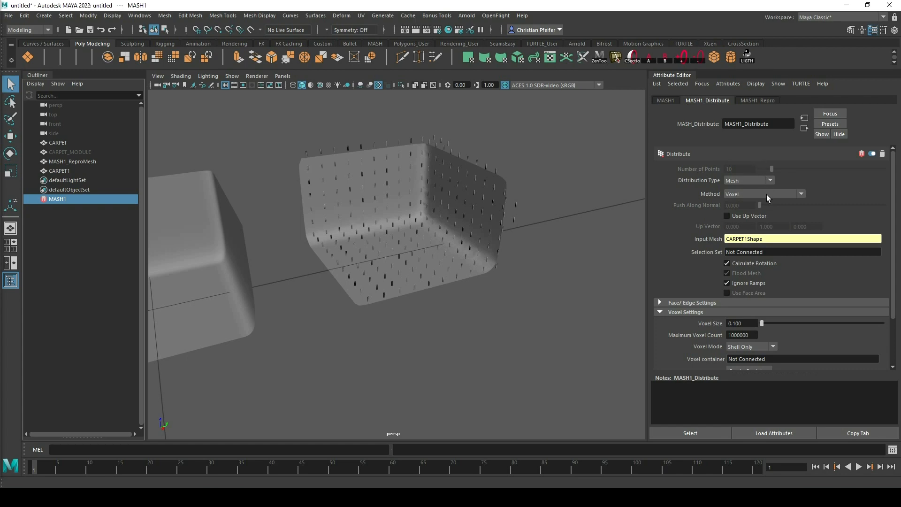
Step: Set the Distribute method to Face Centre so strands cover every face of CARPET1
{"action": "left_click", "coordinate": [764, 193]}
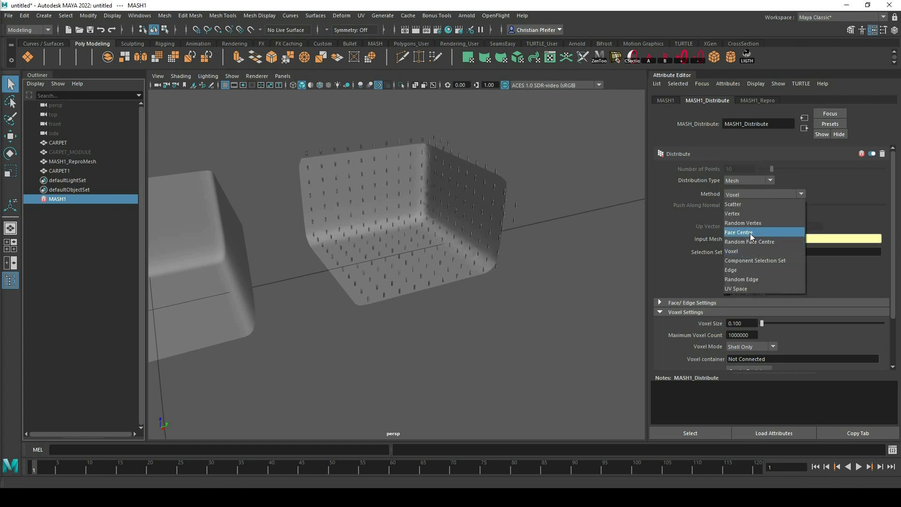
{"action": "left_click", "coordinate": [739, 232]}
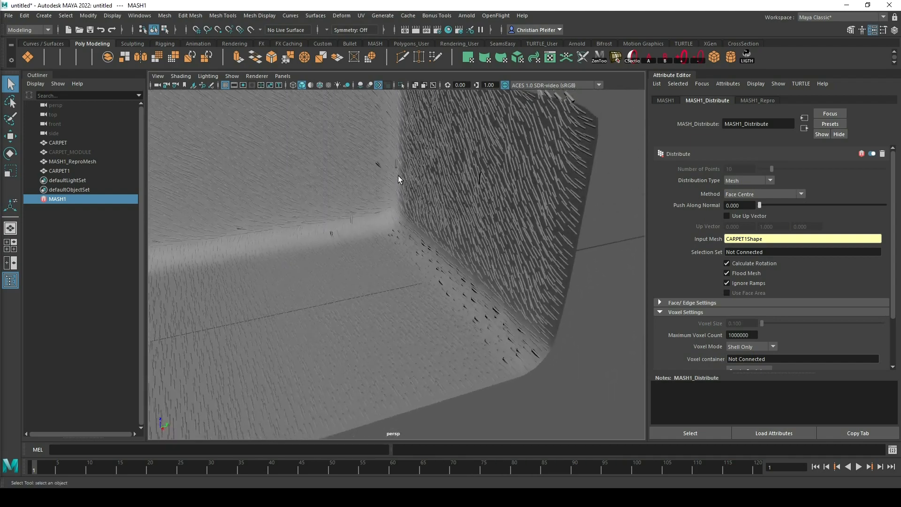
{"action": "left_click_drag", "start_coordinate": [400, 178], "coordinate": [432, 192]}
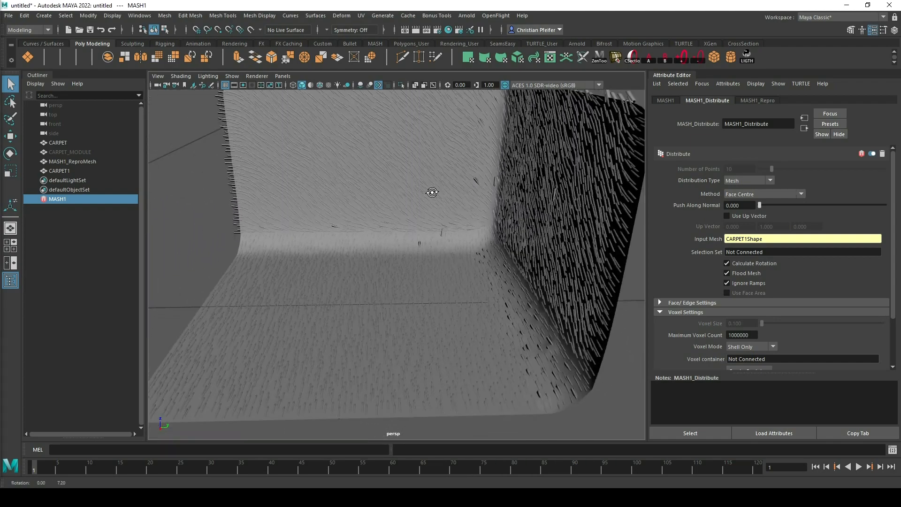
{"action": "left_click_drag", "start_coordinate": [432, 193], "coordinate": [460, 195]}
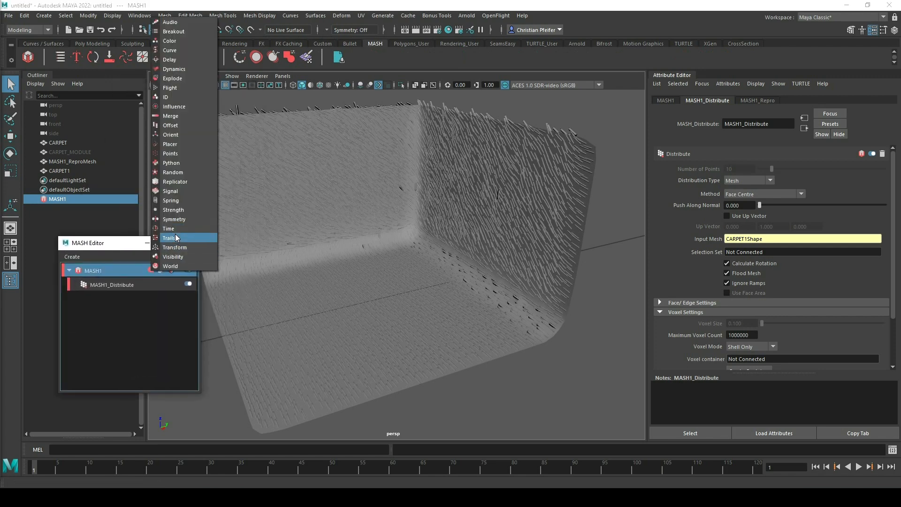
Step: Add an Offset node and set its Offset Rotation X to 90 degrees
{"action": "left_click", "coordinate": [170, 125]}
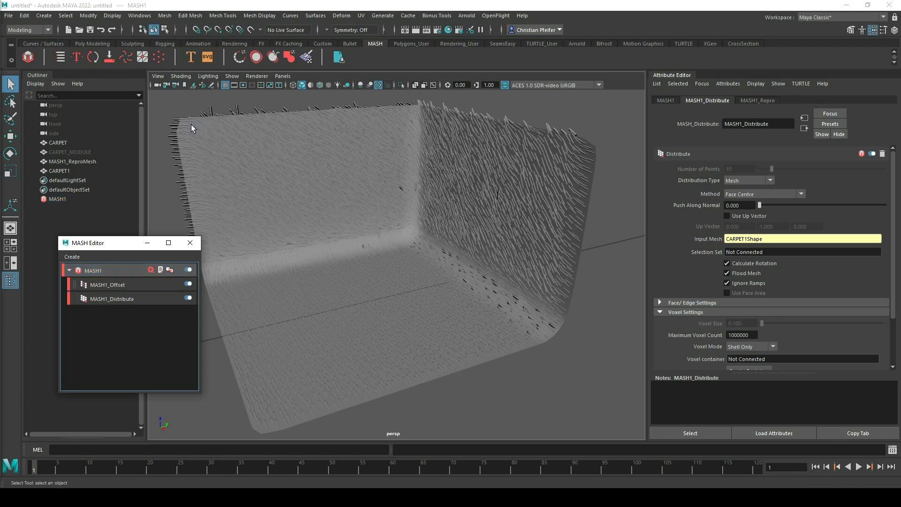
{"action": "left_click", "coordinate": [107, 285]}
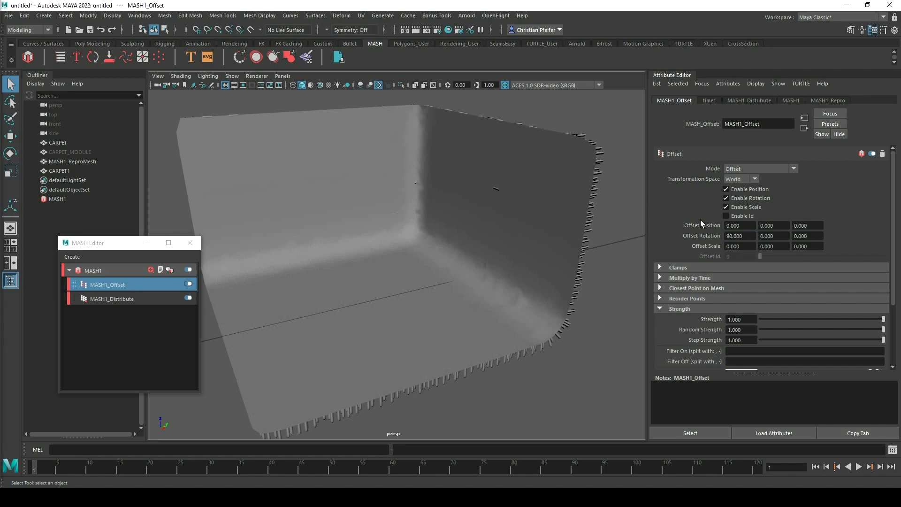
{"action": "left_click", "coordinate": [740, 235]}
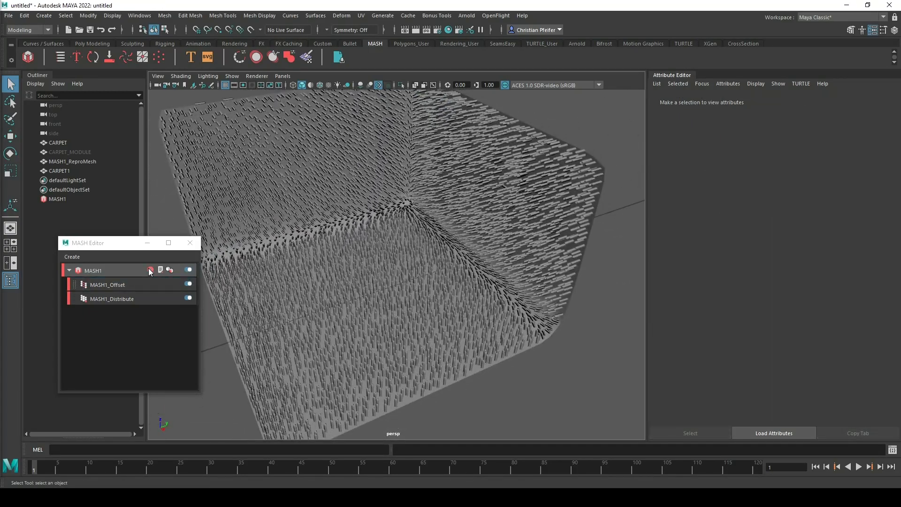
Step: Add a Random node with scale variation 0.5 in X/Y and 0.72 in Z
{"action": "left_click", "coordinate": [150, 271]}
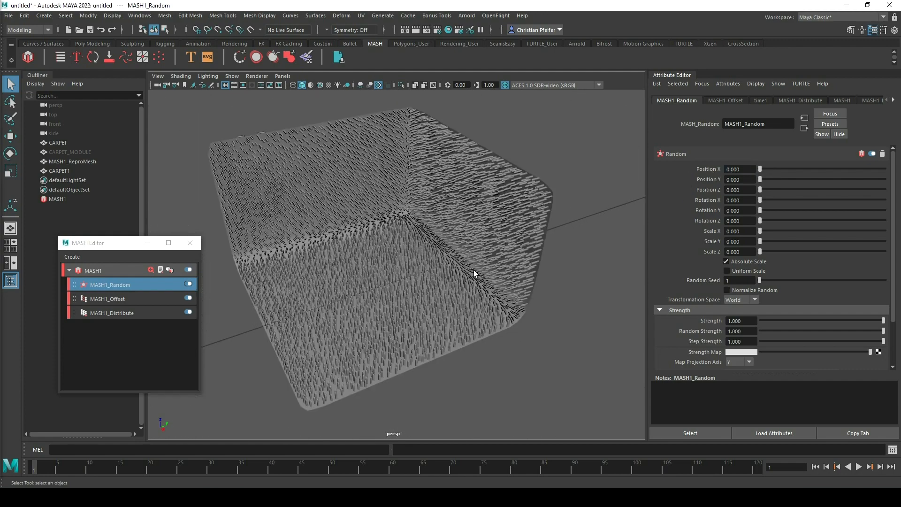
{"action": "left_click_drag", "start_coordinate": [759, 251], "coordinate": [766, 251]}
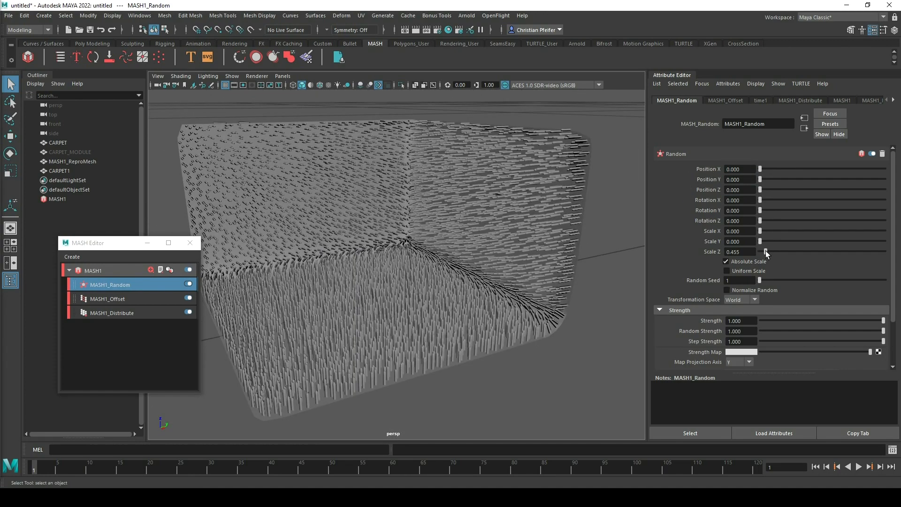
{"action": "left_click_drag", "start_coordinate": [766, 253], "coordinate": [782, 251]}
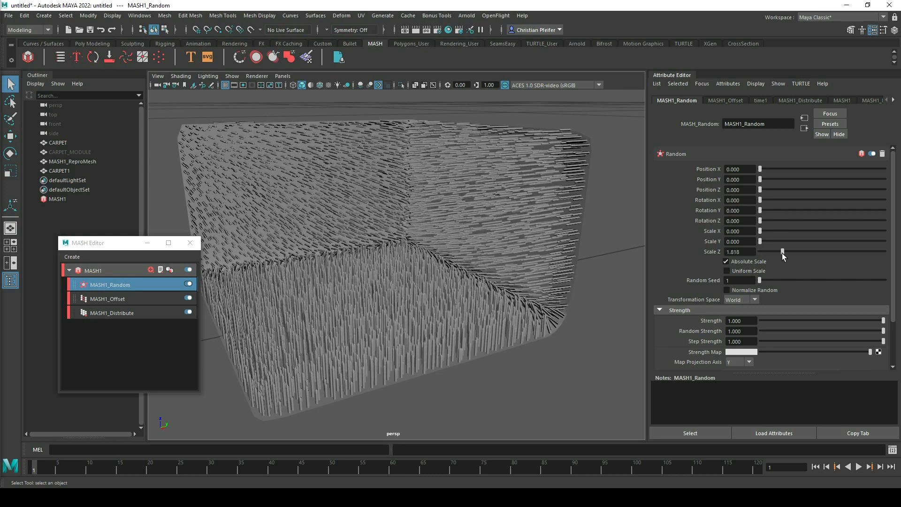
{"action": "left_click_drag", "start_coordinate": [782, 252], "coordinate": [767, 252]}
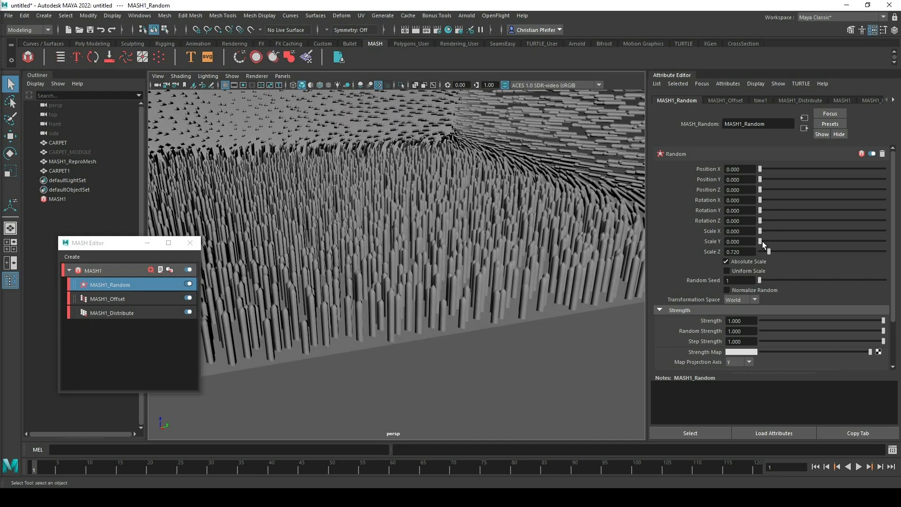
{"action": "left_click_drag", "start_coordinate": [759, 231], "coordinate": [769, 231]}
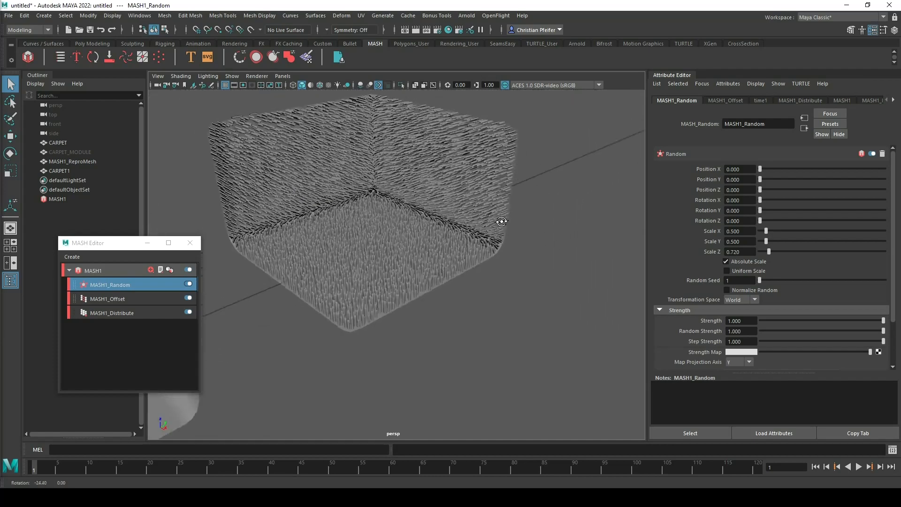
{"action": "left_click_drag", "start_coordinate": [501, 222], "coordinate": [506, 222]}
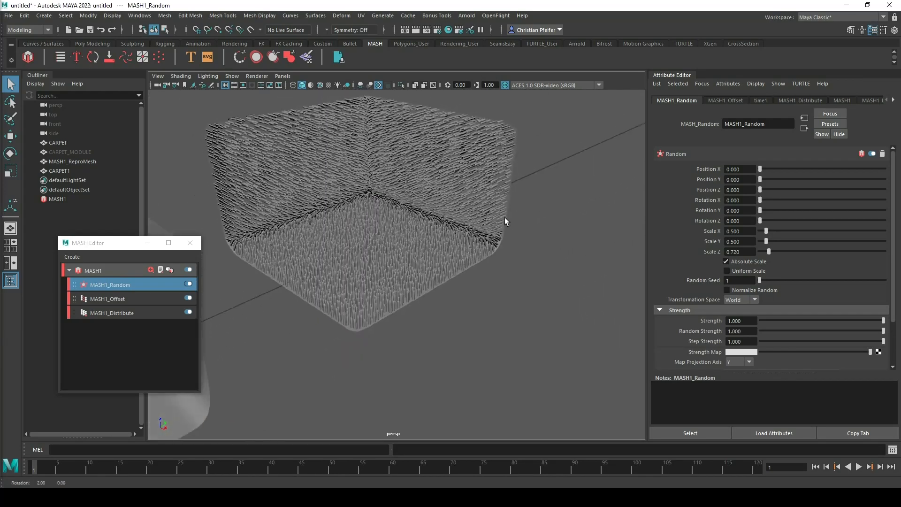
{"action": "left_click_drag", "start_coordinate": [506, 221], "coordinate": [441, 272]}
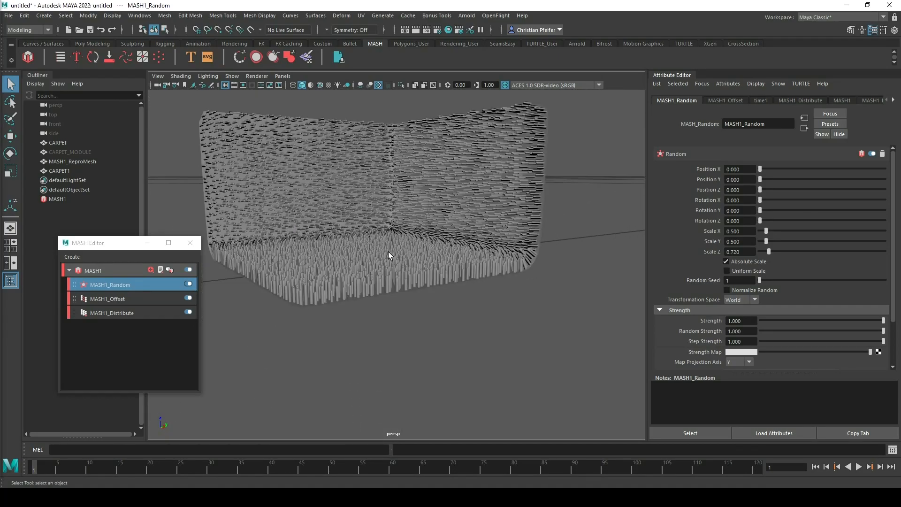
{"action": "left_click_drag", "start_coordinate": [387, 255], "coordinate": [360, 253]}
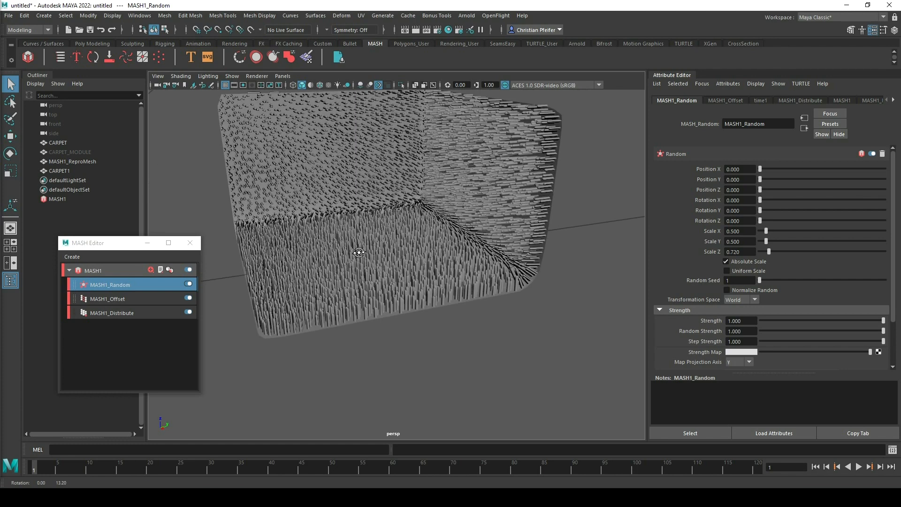
Step: Hide the scattered carpet and show the single CARPET_MODULE strand alone
{"action": "left_click", "coordinate": [69, 152]}
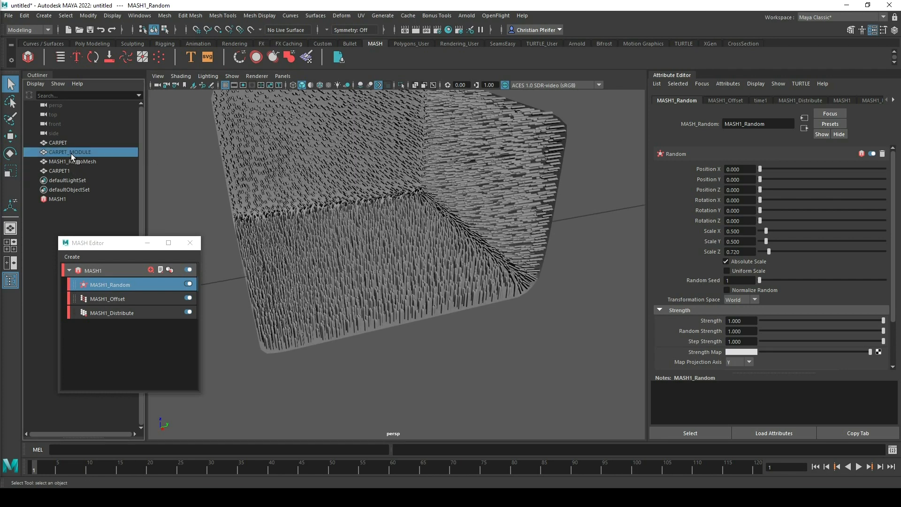
{"action": "left_click", "coordinate": [70, 152]}
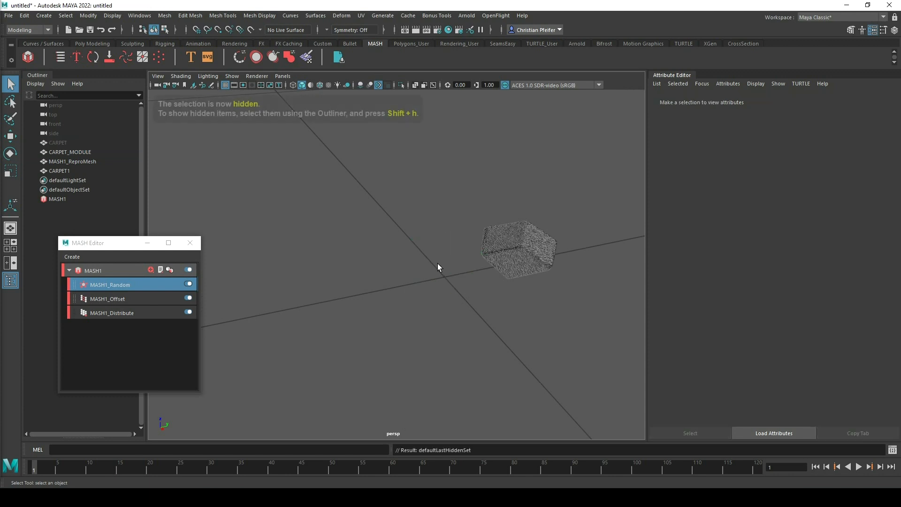
{"action": "left_click", "coordinate": [72, 162]}
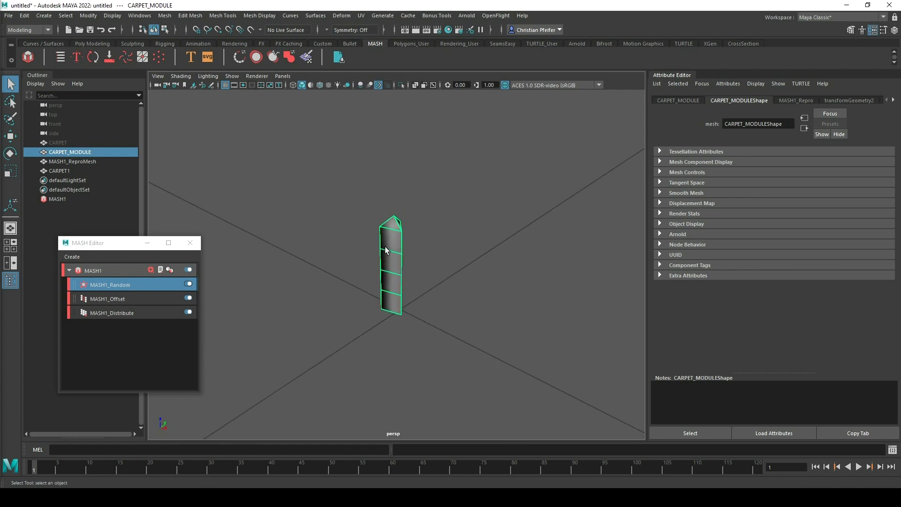
{"action": "mouse_move", "coordinate": [388, 234]}
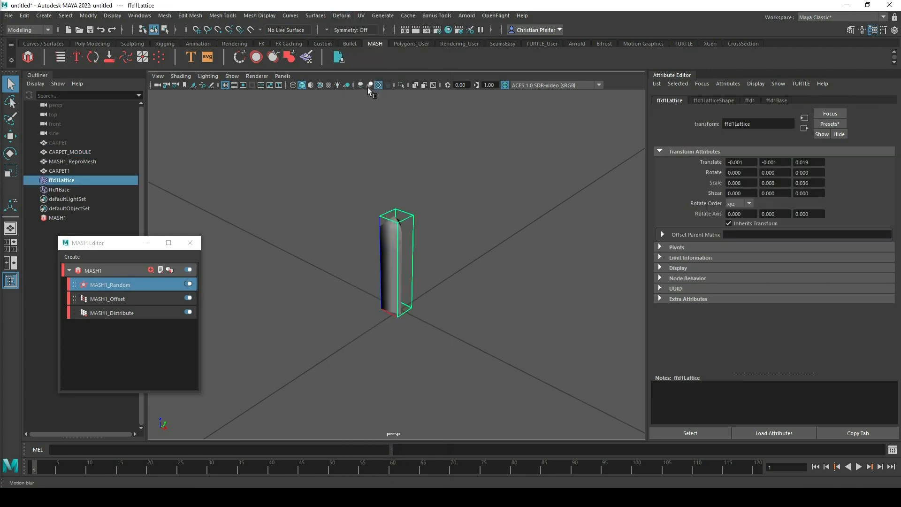
Step: Edit the lattice points and move them to bend the strand into a zigzag
{"action": "left_click", "coordinate": [713, 101]}
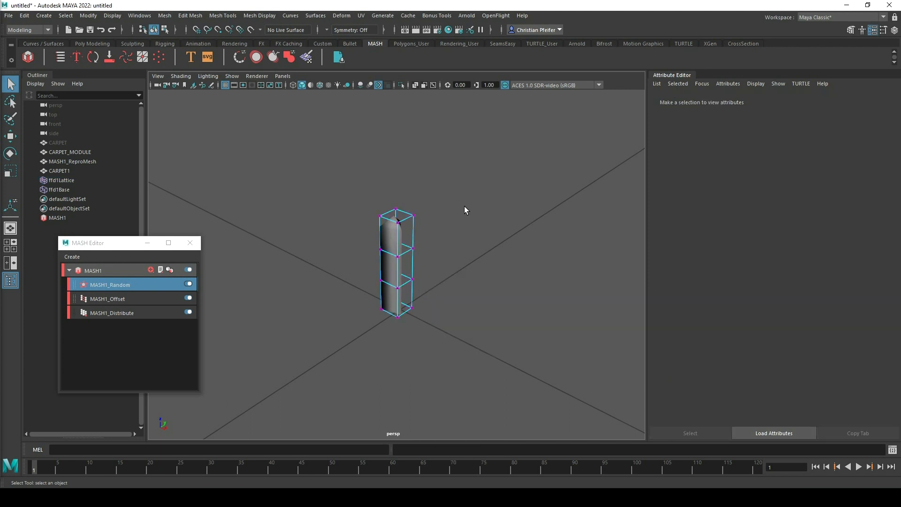
{"action": "left_click", "coordinate": [60, 181]}
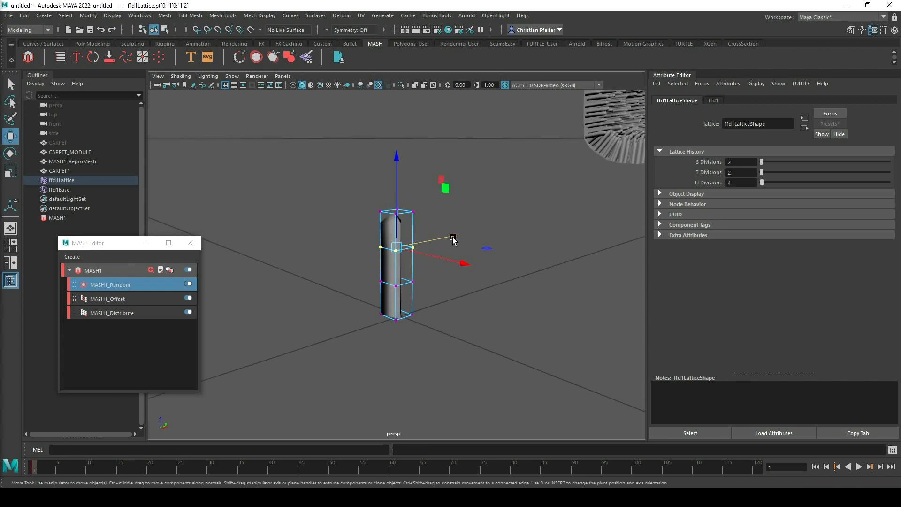
{"action": "left_click_drag", "start_coordinate": [452, 237], "coordinate": [445, 276]}
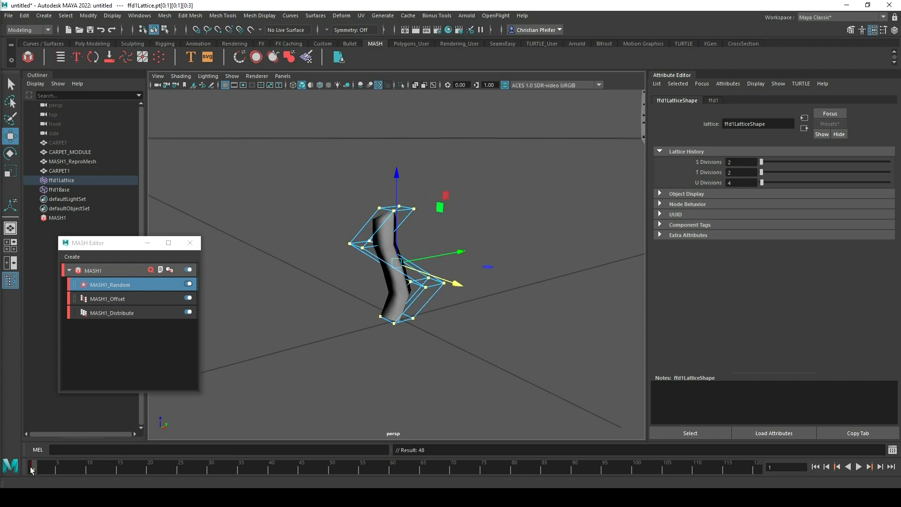
Step: At frame 50 reshape the lower lattice points, then view the wavy carpet strands
{"action": "left_click", "coordinate": [858, 466]}
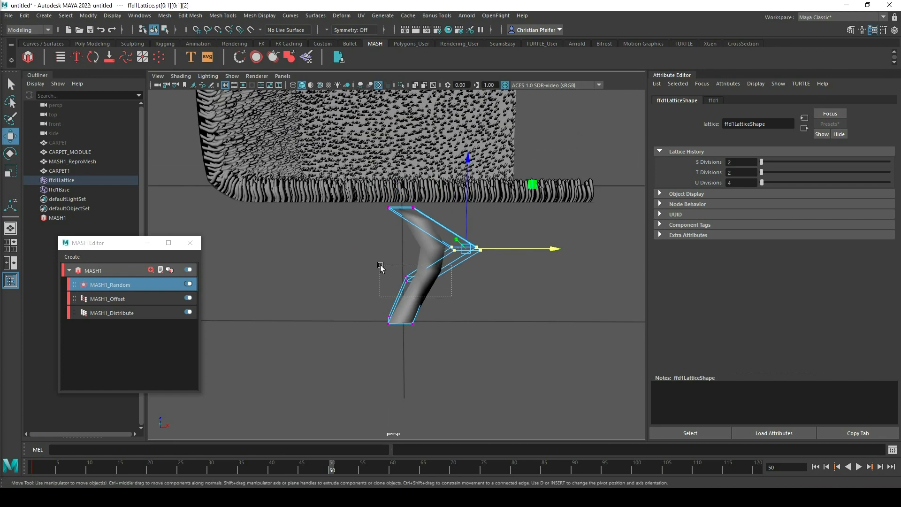
{"action": "left_click_drag", "start_coordinate": [379, 268], "coordinate": [331, 296]}
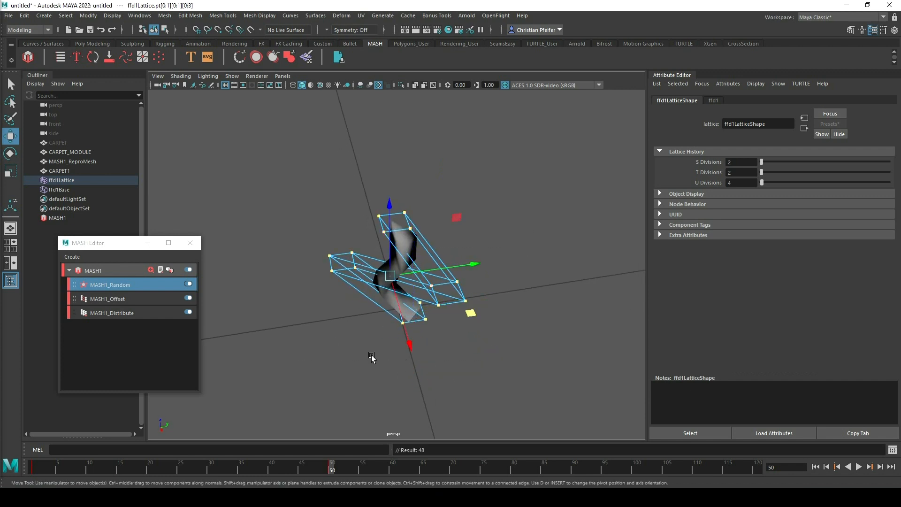
{"action": "mouse_move", "coordinate": [269, 183]}
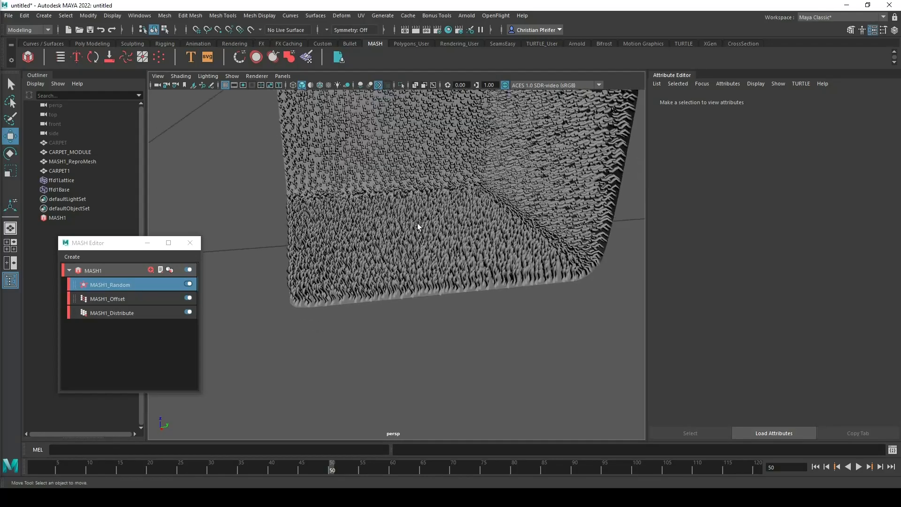
{"action": "left_click_drag", "start_coordinate": [417, 225], "coordinate": [515, 201]}
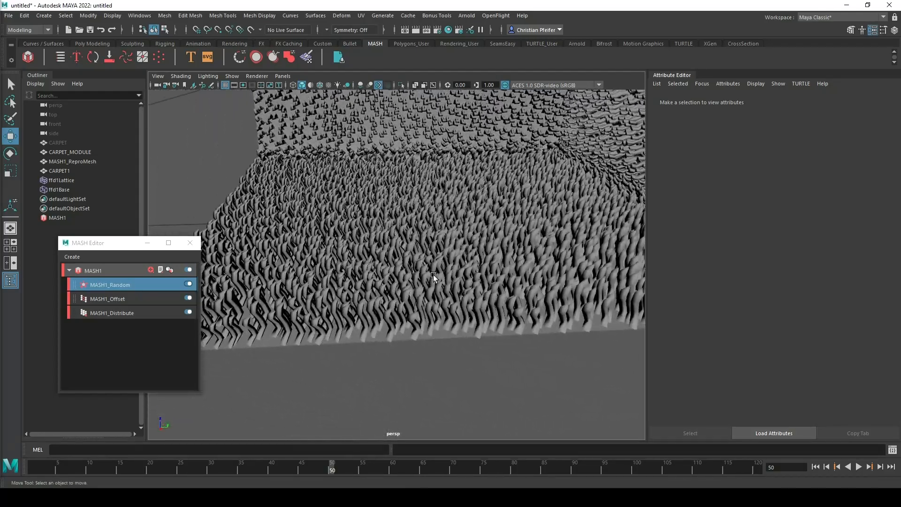
Step: Set the MASH1_Random node's Transformation Space to Local
{"action": "left_click_drag", "start_coordinate": [434, 278], "coordinate": [412, 230]}
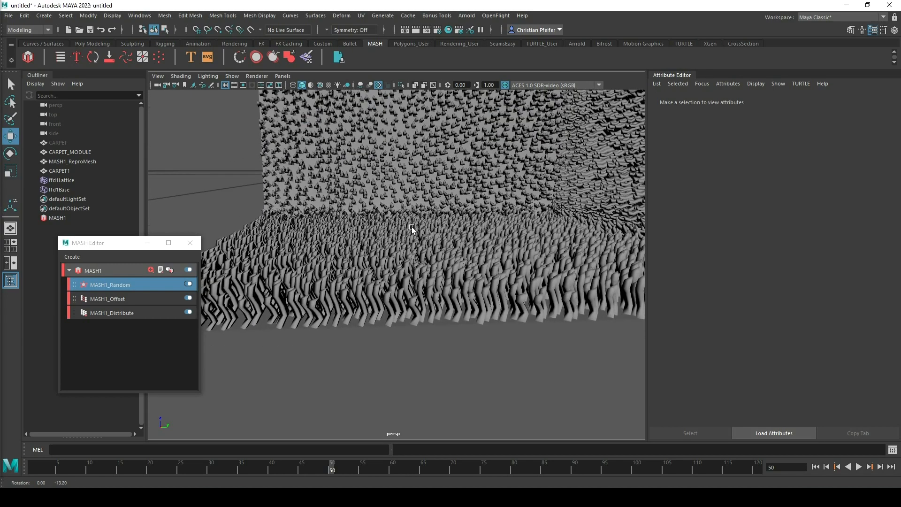
{"action": "left_click", "coordinate": [110, 285]}
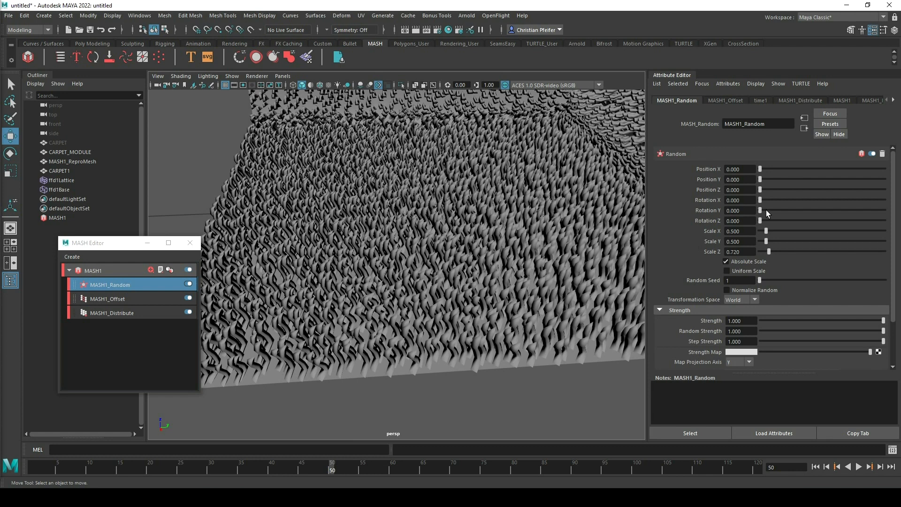
{"action": "mouse_move", "coordinate": [763, 213]}
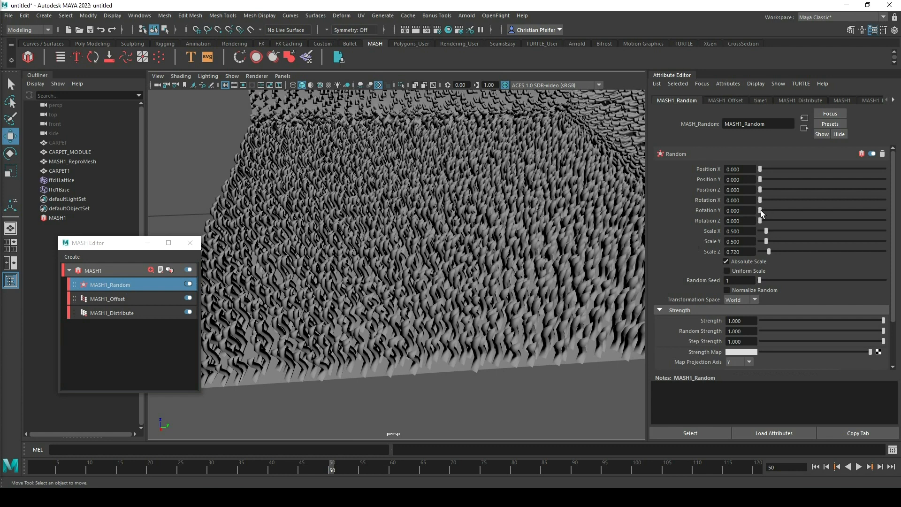
{"action": "left_click", "coordinate": [740, 300]}
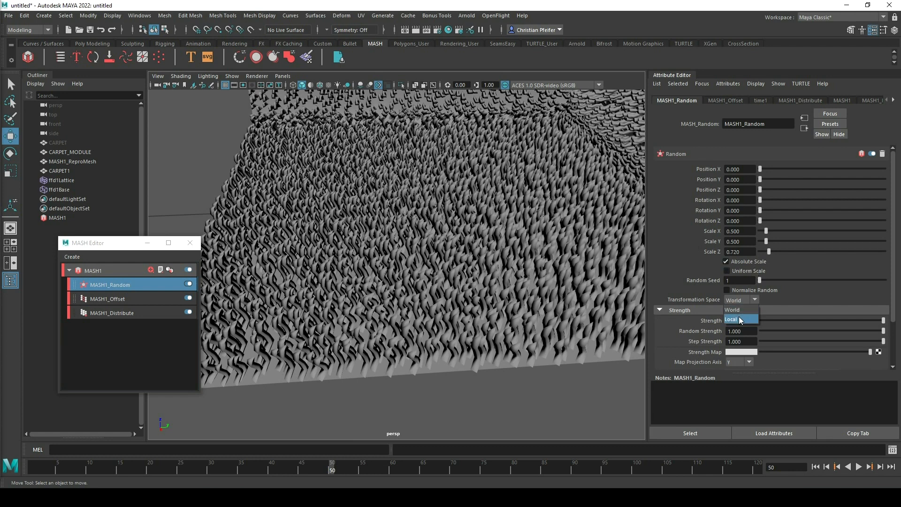
{"action": "left_click", "coordinate": [739, 320]}
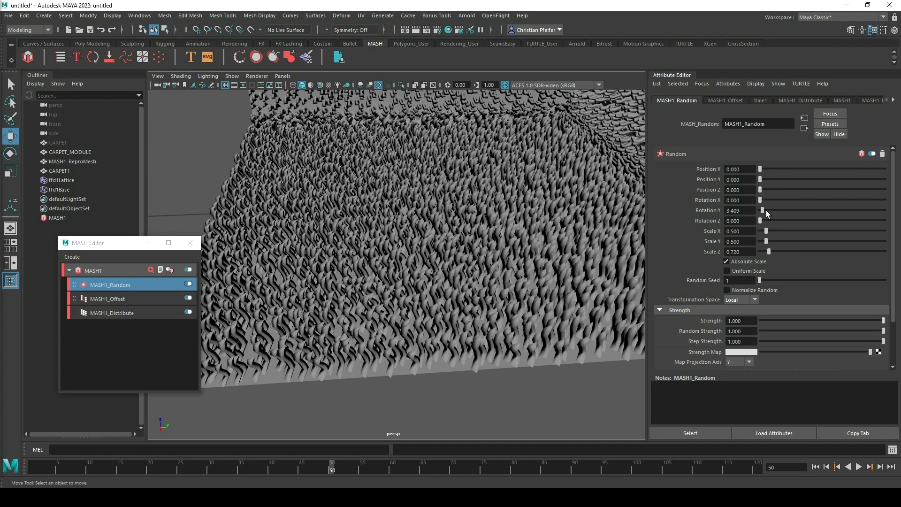
Step: Set the random Rotation Z to 360 so fibres twist in varied directions
{"action": "left_click_drag", "start_coordinate": [766, 209], "coordinate": [758, 210]}
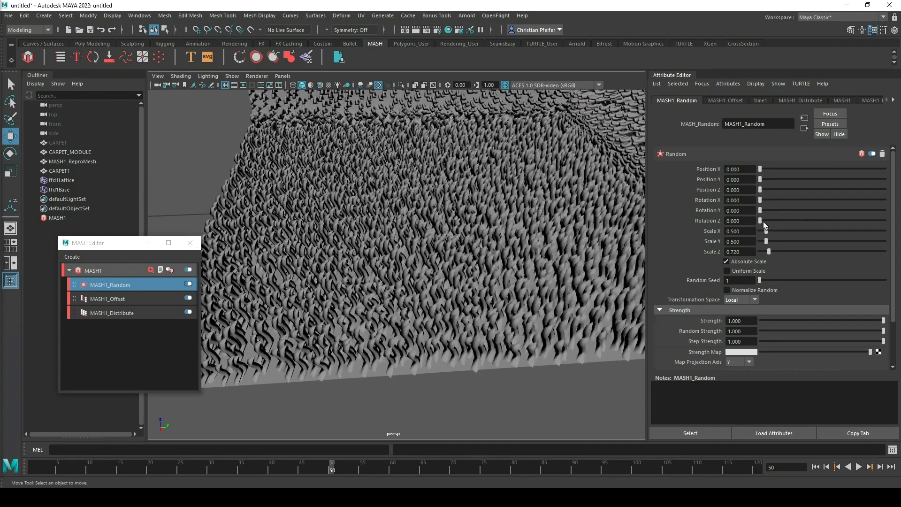
{"action": "left_click_drag", "start_coordinate": [764, 221], "coordinate": [871, 220]}
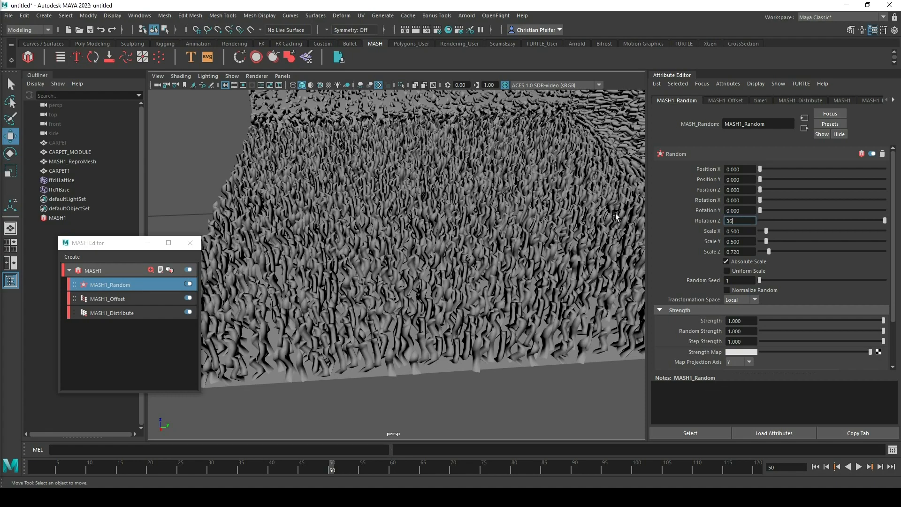
{"action": "type", "text": "360.000"}
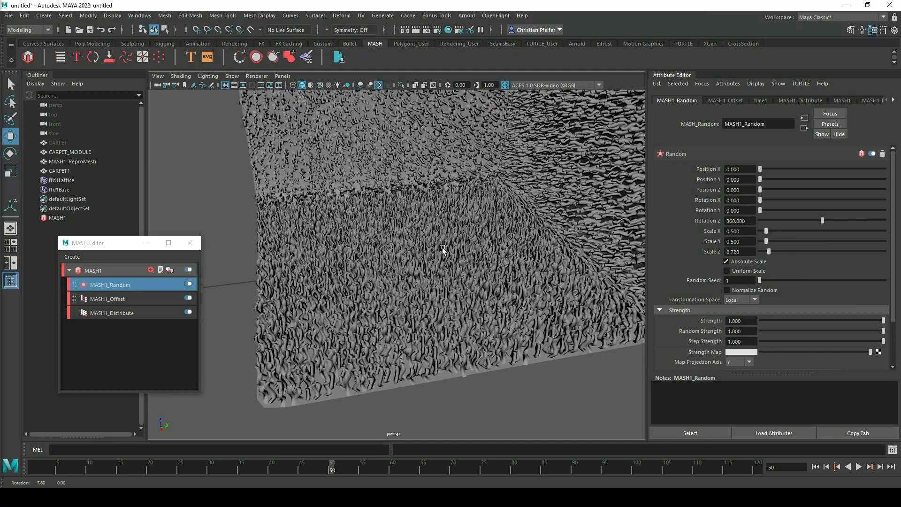
{"action": "left_click_drag", "start_coordinate": [821, 219], "coordinate": [807, 219]}
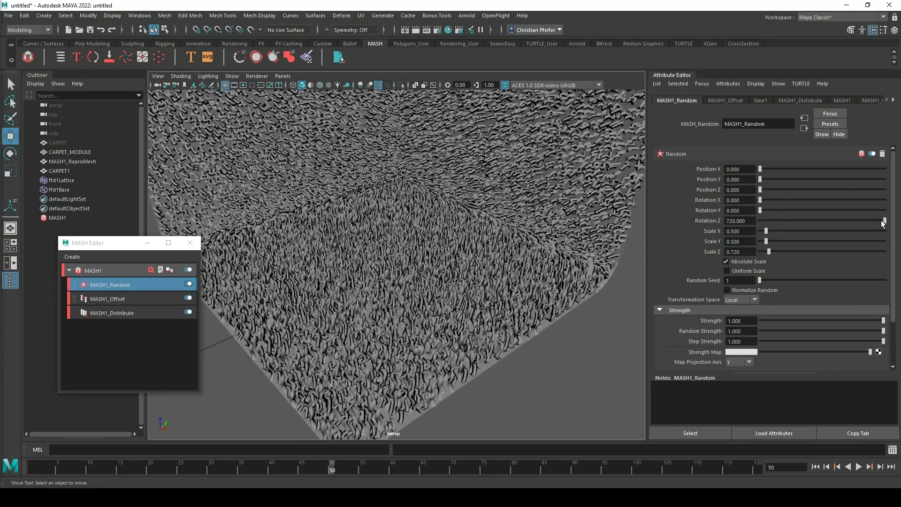
{"action": "left_click_drag", "start_coordinate": [884, 222], "coordinate": [822, 220]}
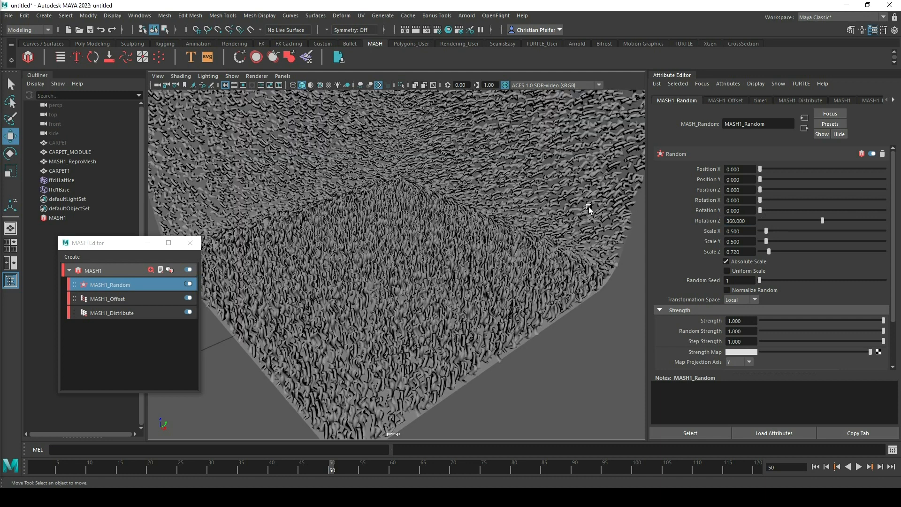
Step: Add a MASH Time node with Animation End 50 and Stagger Frames 50, then inspect the staggered strands
{"action": "left_click", "coordinate": [165, 16]}
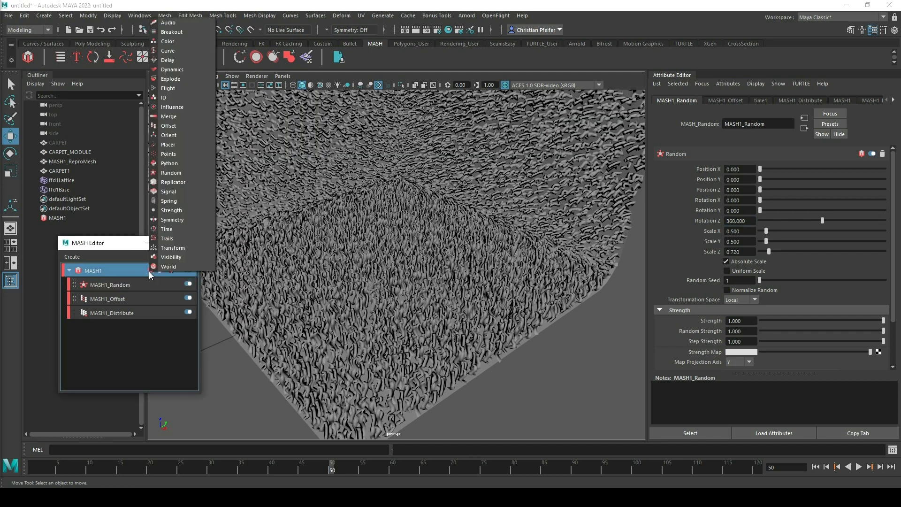
{"action": "mouse_move", "coordinate": [167, 229]}
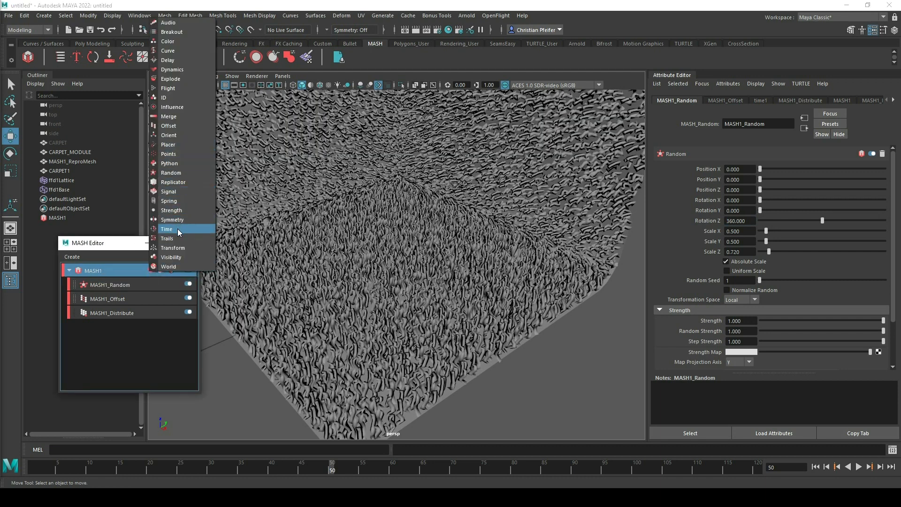
{"action": "left_click", "coordinate": [167, 229]}
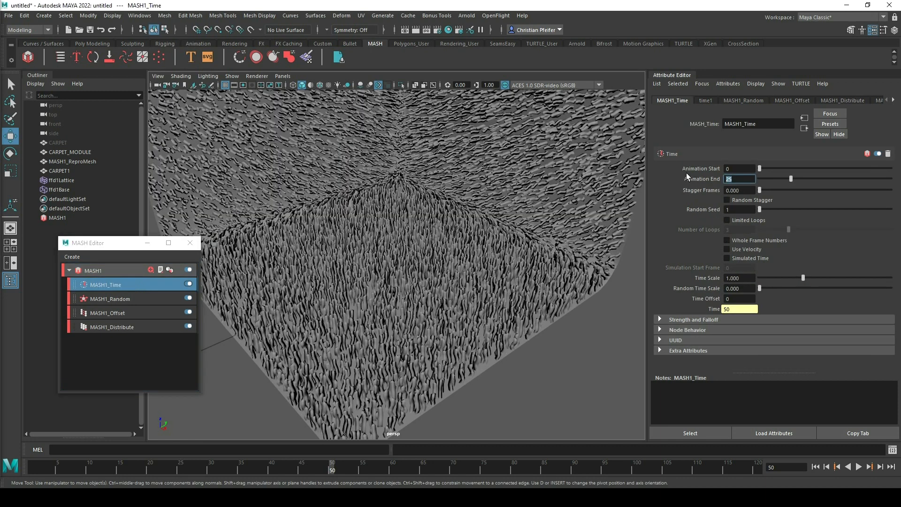
{"action": "left_click", "coordinate": [739, 178]}
{"action": "type", "text": "50"}
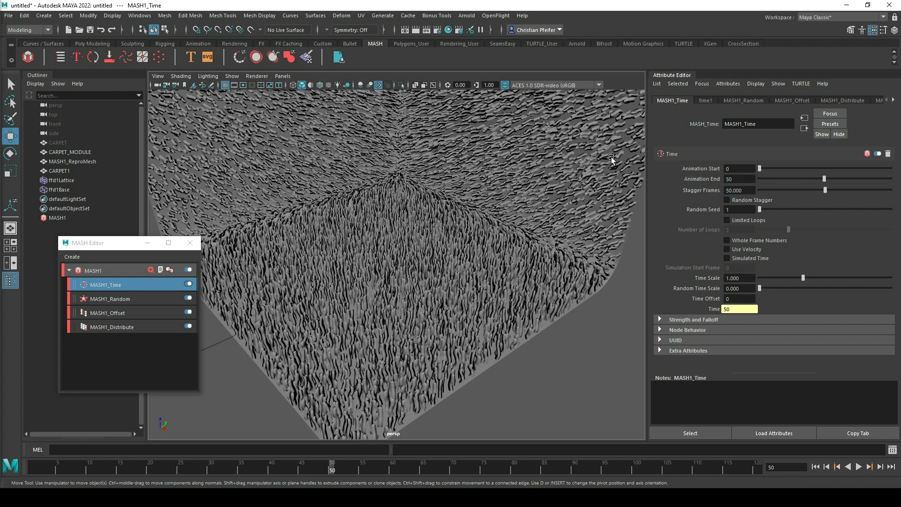
{"action": "mouse_move", "coordinate": [486, 235]}
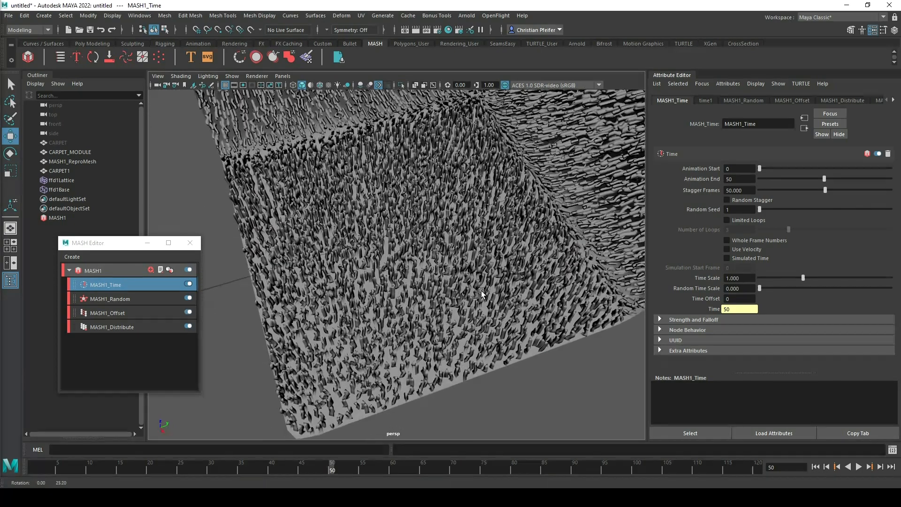
{"action": "left_click_drag", "start_coordinate": [483, 293], "coordinate": [474, 201]}
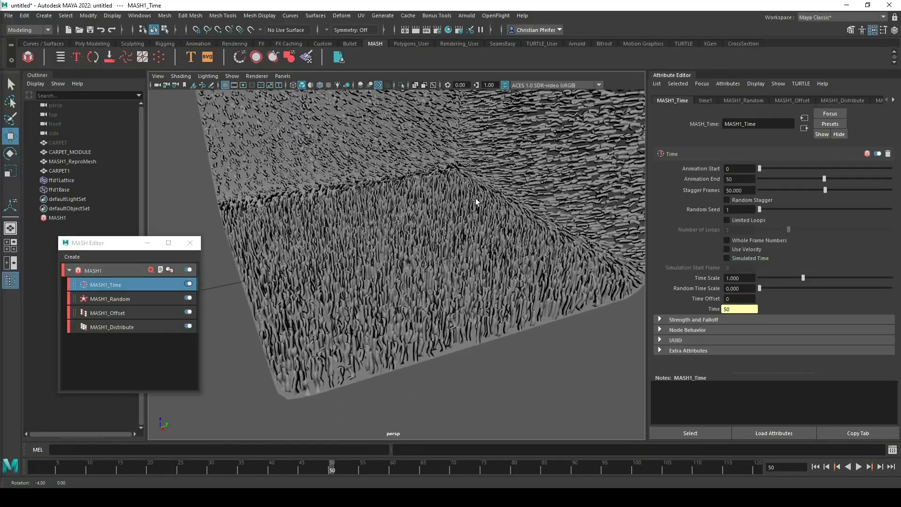
{"action": "left_click_drag", "start_coordinate": [476, 201], "coordinate": [410, 218]}
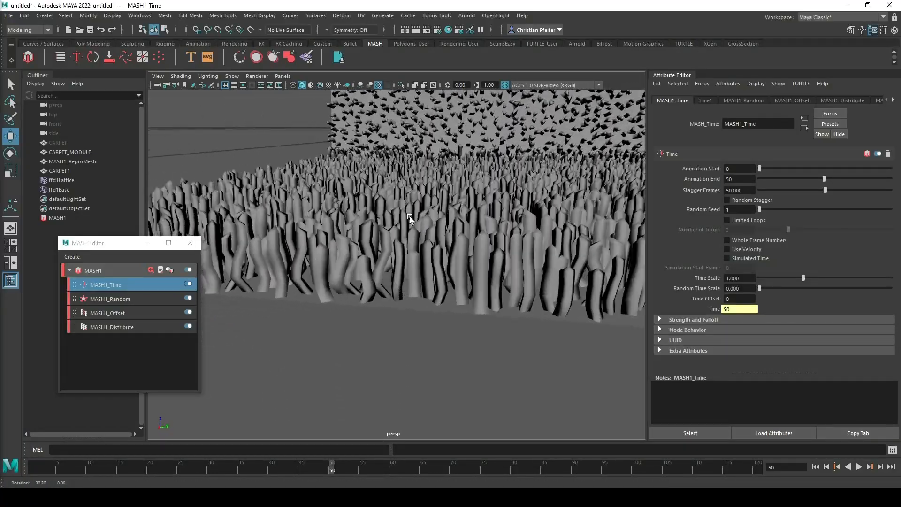
{"action": "left_click_drag", "start_coordinate": [410, 219], "coordinate": [436, 207]}
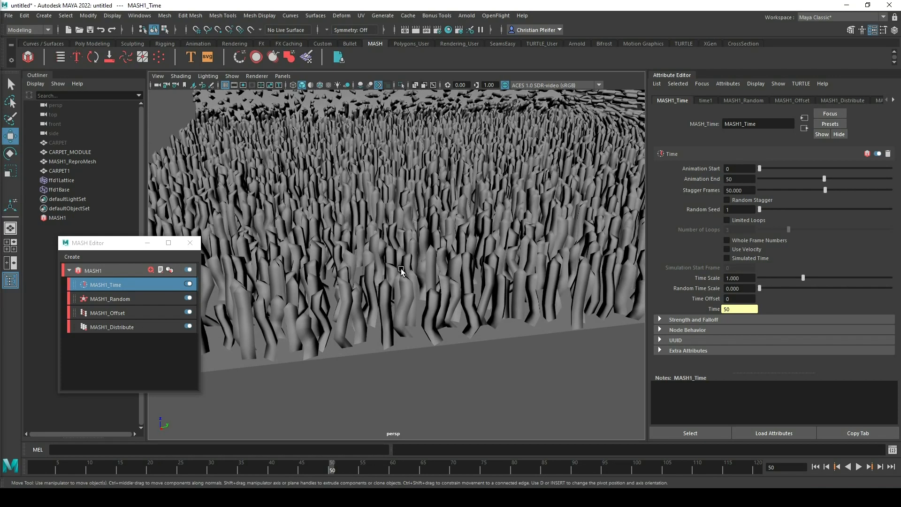
{"action": "mouse_move", "coordinate": [322, 470]}
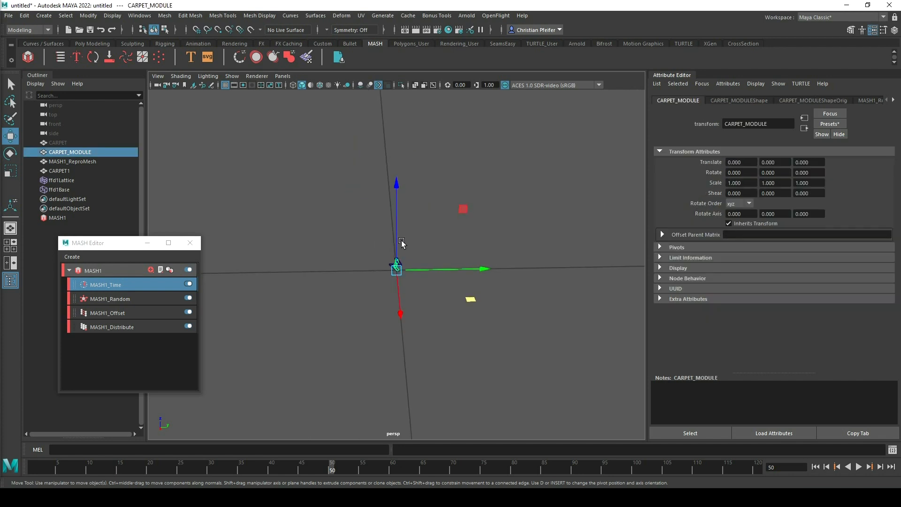
Step: Apply a Bend deformer (bend1) to the single CARPET_MODULE strand
{"action": "left_click_drag", "start_coordinate": [403, 242], "coordinate": [472, 308]}
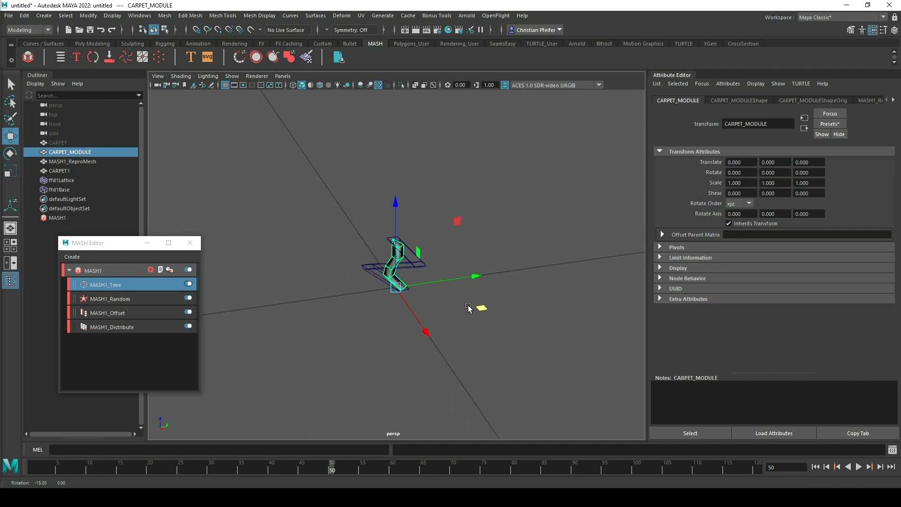
{"action": "left_click", "coordinate": [341, 16]}
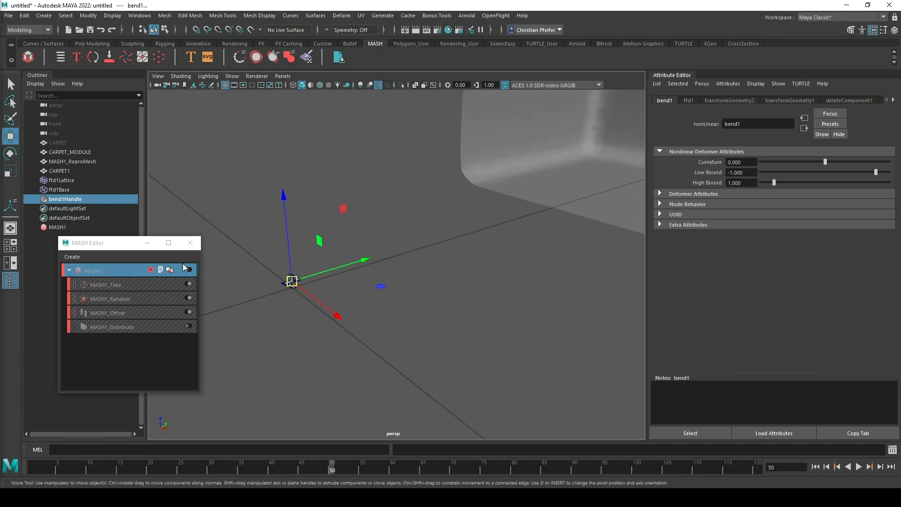
{"action": "mouse_move", "coordinate": [189, 274]}
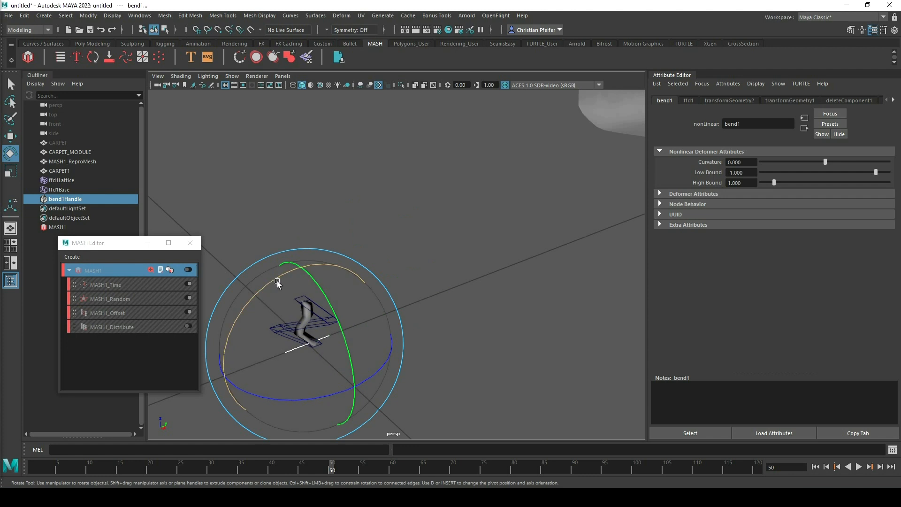
Step: Rotate bend1Handle 90° on X, set High Bound 3.556 and Curvature about -38.7
{"action": "left_click", "coordinate": [688, 100]}
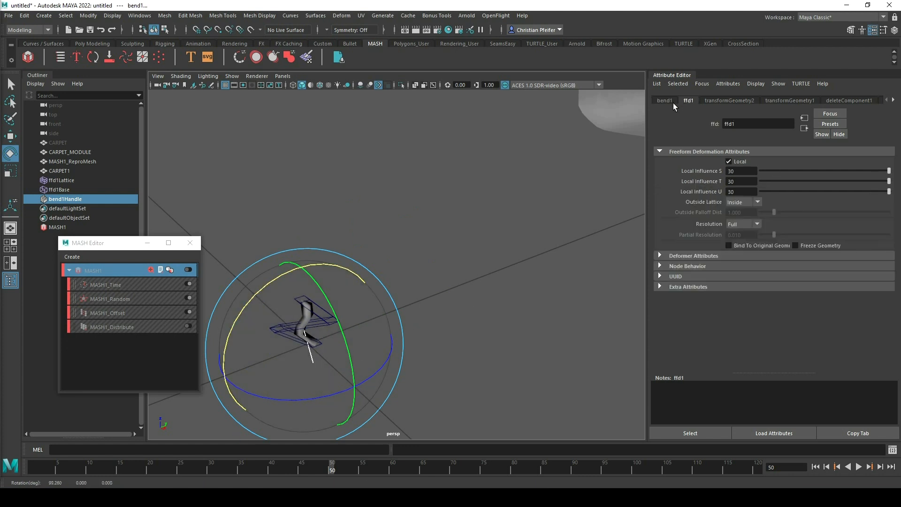
{"action": "left_click", "coordinate": [672, 100]}
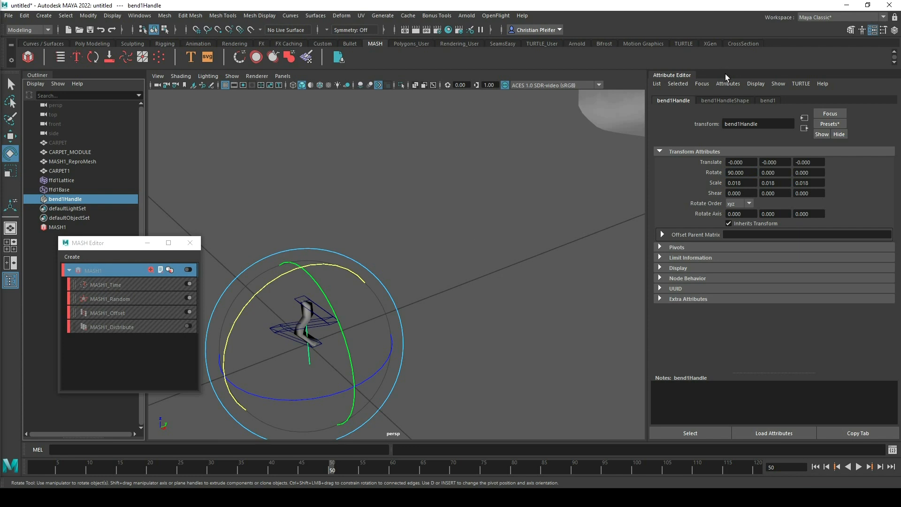
{"action": "left_click", "coordinate": [768, 100]}
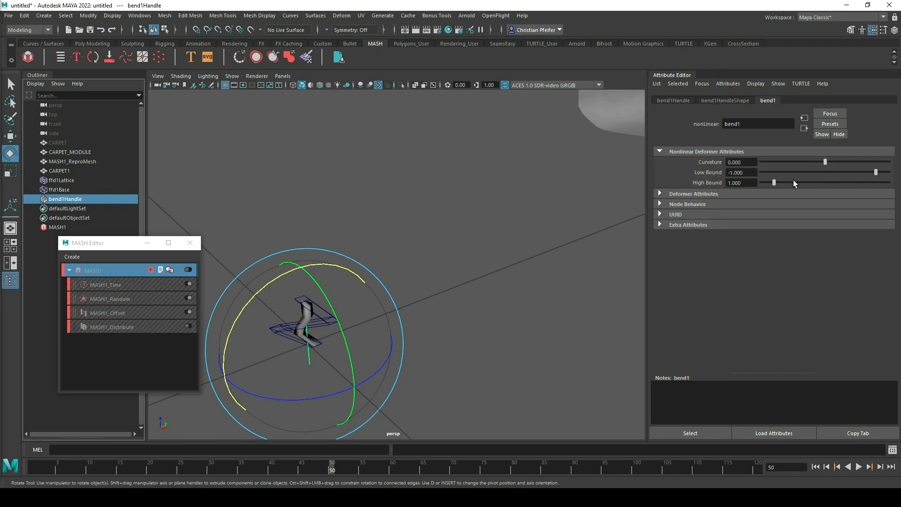
{"action": "left_click_drag", "start_coordinate": [772, 182], "coordinate": [805, 182]}
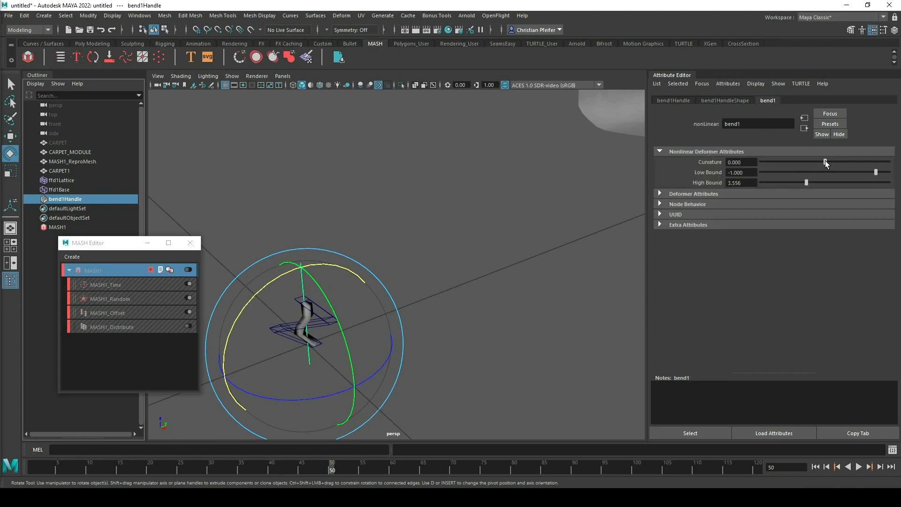
{"action": "left_click_drag", "start_coordinate": [825, 161], "coordinate": [811, 161]}
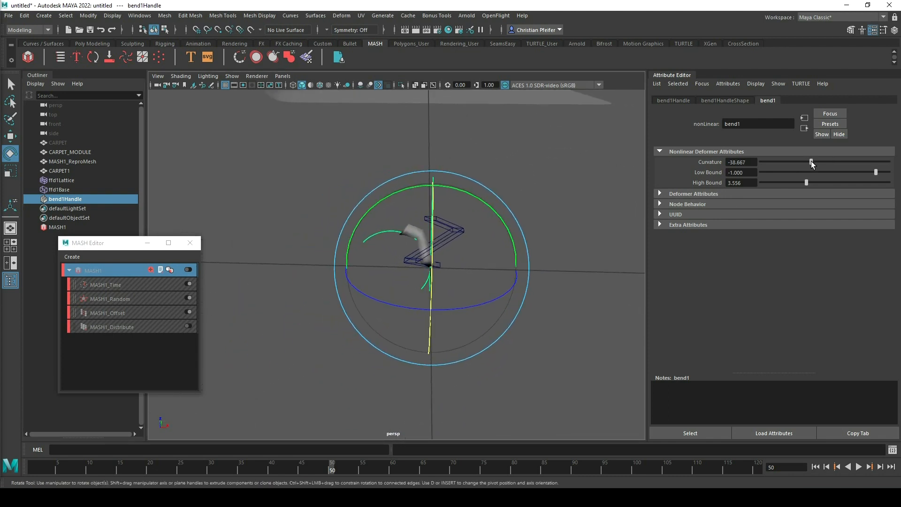
Step: Key bend1 Curvature at -46.667 on frame 50 and at 48 on frame 1
{"action": "right_click", "coordinate": [740, 162]}
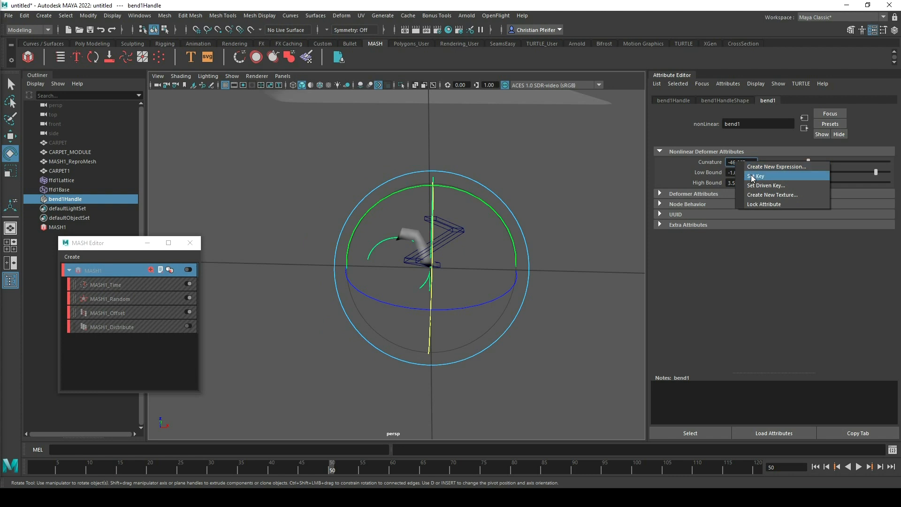
{"action": "left_click", "coordinate": [757, 176]}
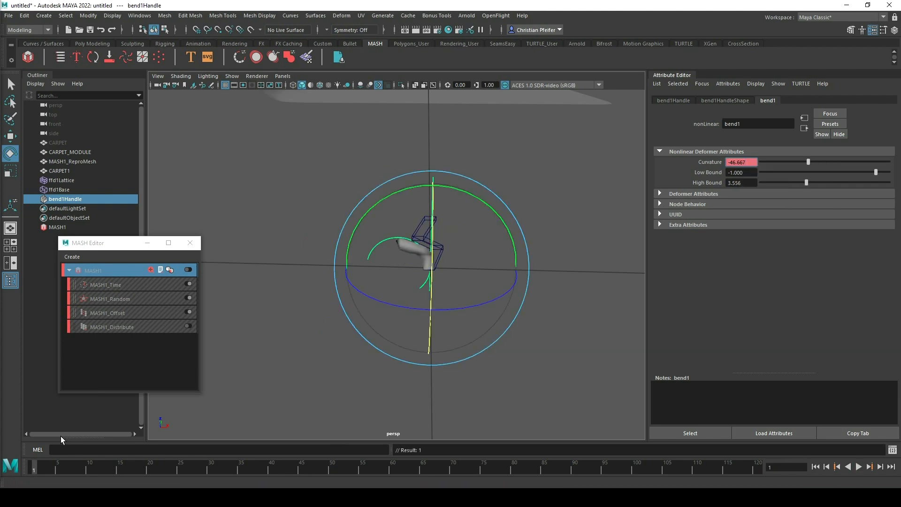
{"action": "left_click_drag", "start_coordinate": [807, 161], "coordinate": [826, 162]}
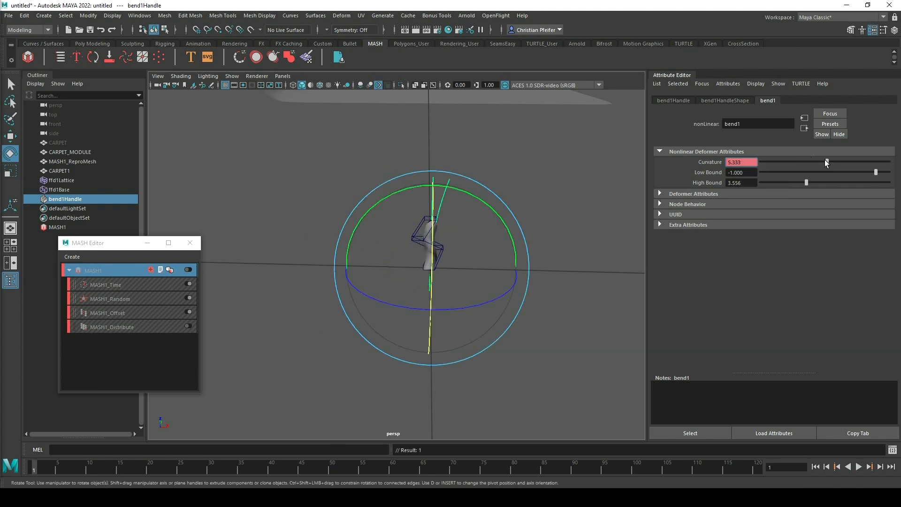
{"action": "right_click", "coordinate": [741, 162]}
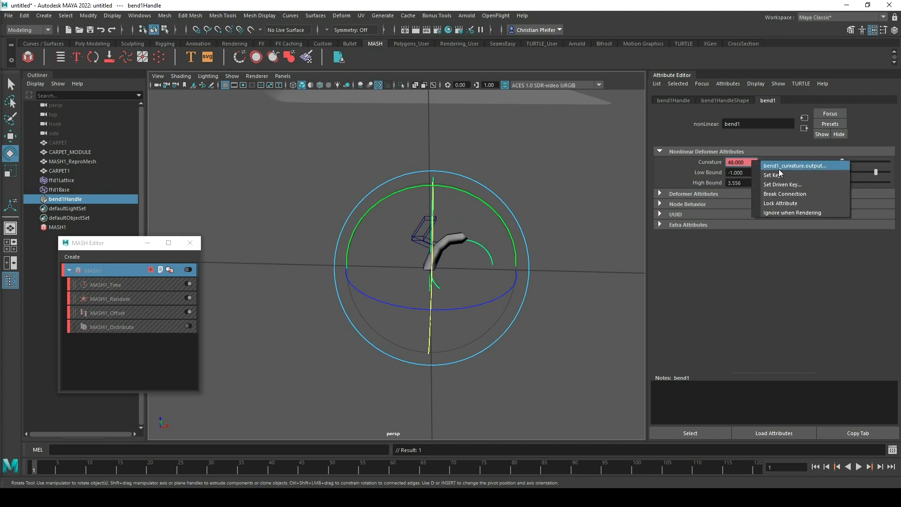
{"action": "left_click", "coordinate": [43, 468]}
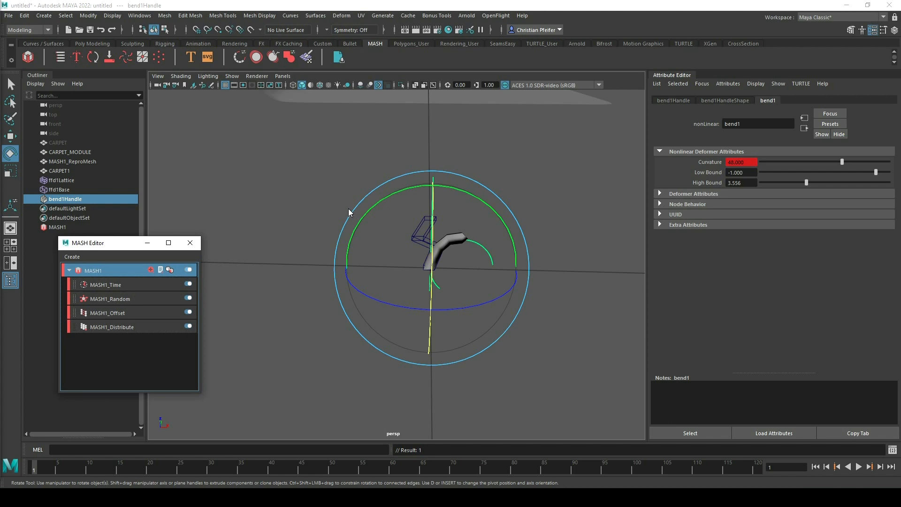
{"action": "mouse_move", "coordinate": [355, 186]}
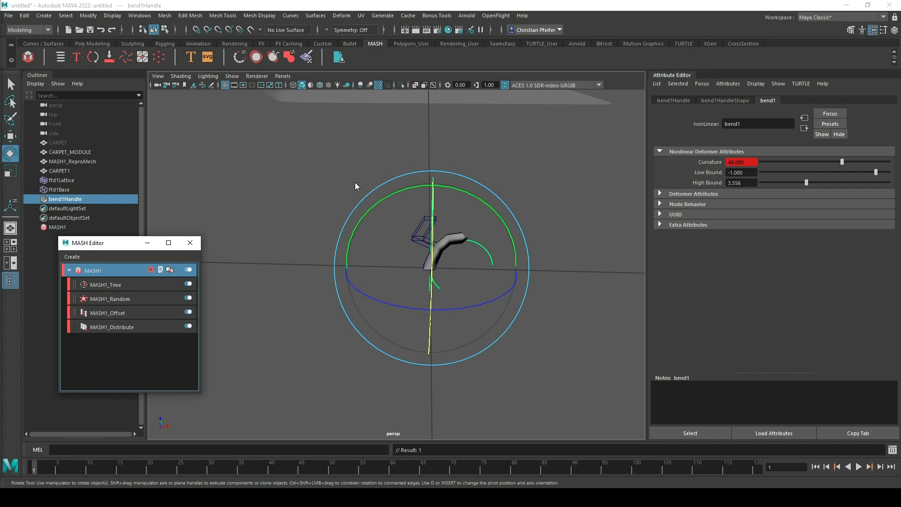
{"action": "mouse_move", "coordinate": [360, 178]}
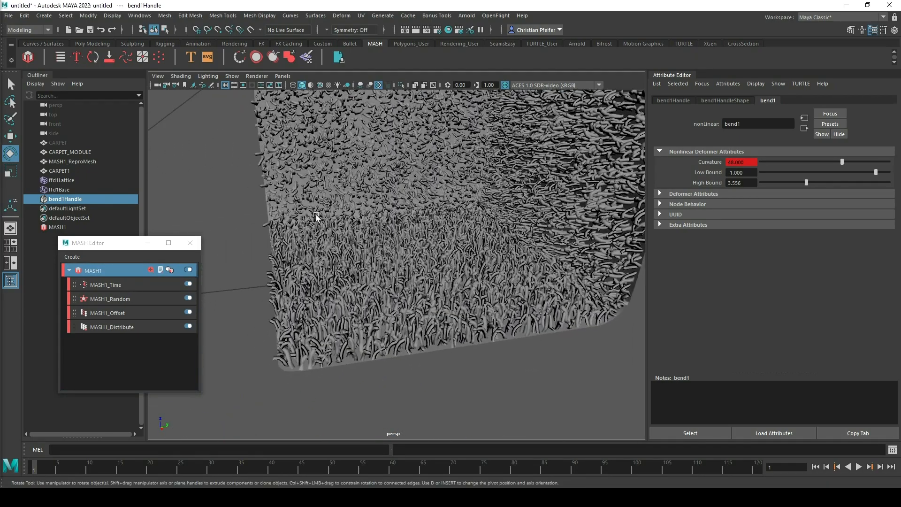
Step: Deselect and orbit around the full carpet of curled strands
{"action": "left_click_drag", "start_coordinate": [316, 219], "coordinate": [426, 225]}
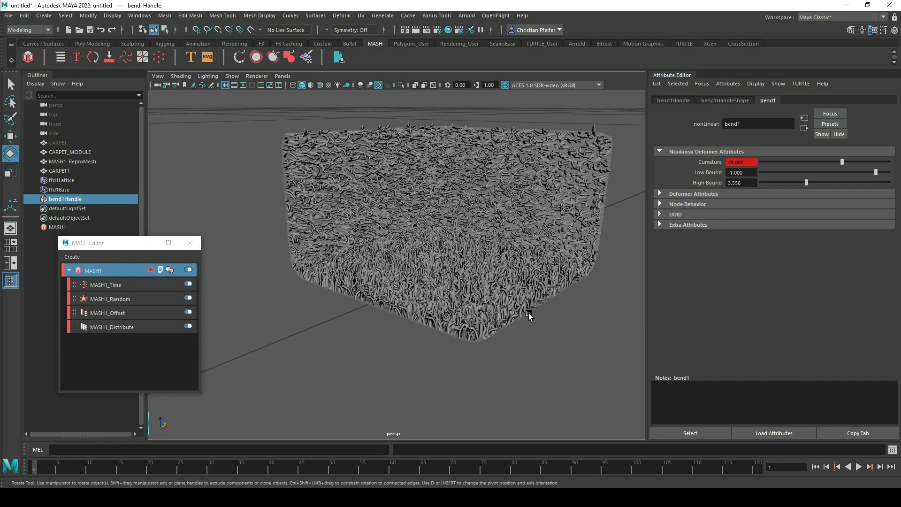
{"action": "left_click", "coordinate": [60, 171]}
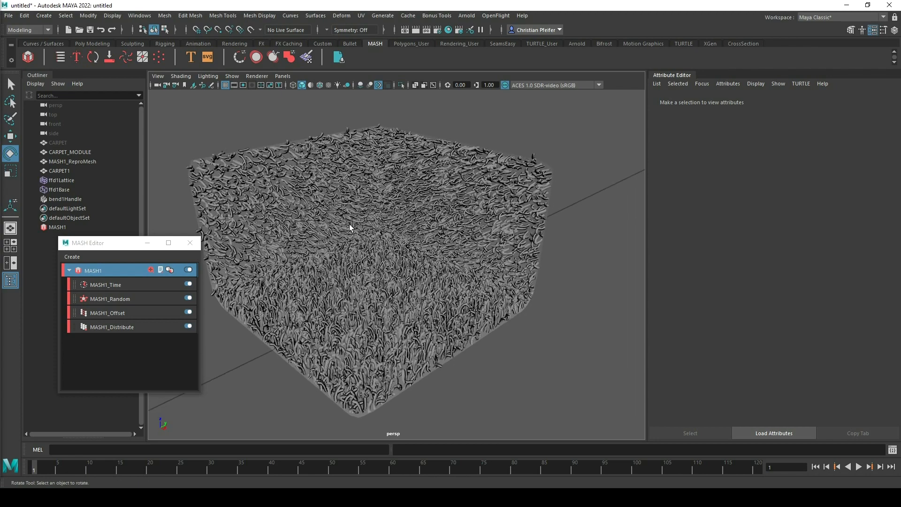
{"action": "left_click_drag", "start_coordinate": [349, 229], "coordinate": [409, 226]}
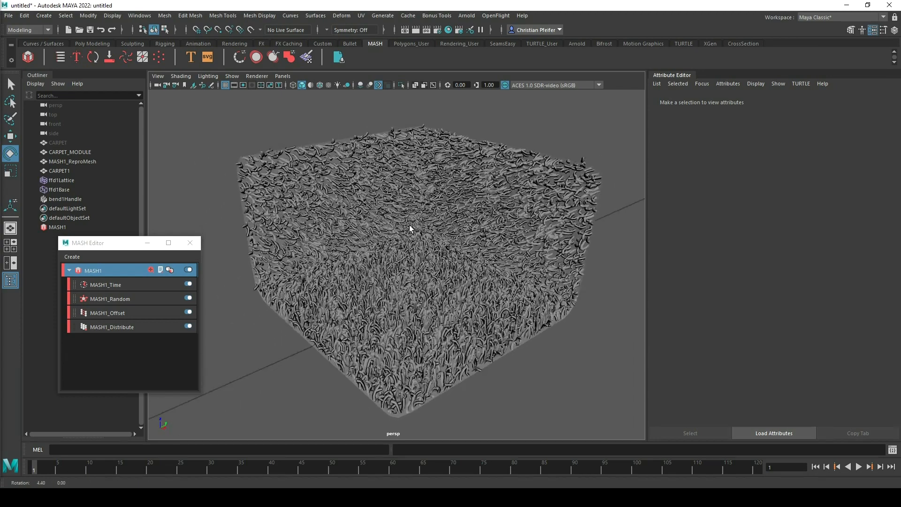